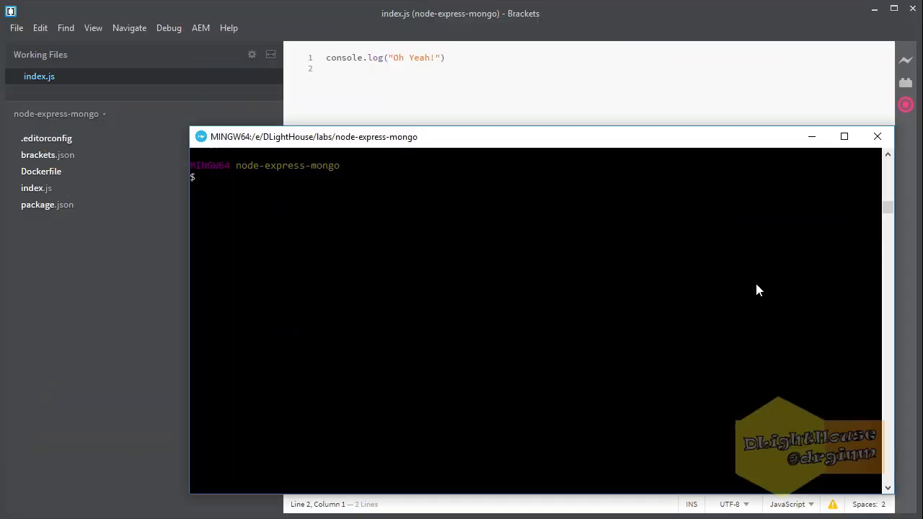
# Install express and mongoose with npm install --save, then create an empty database.js file
pyautogui.write('npm install')
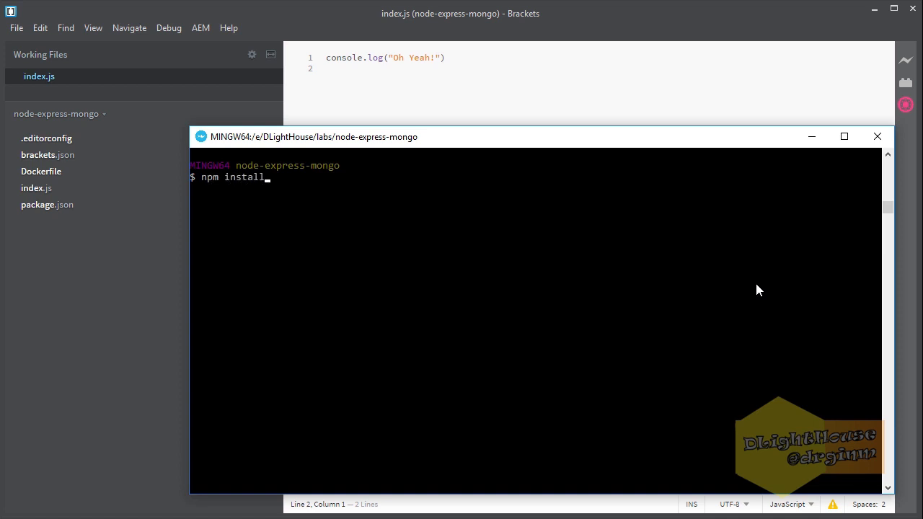
pyautogui.write('--save')
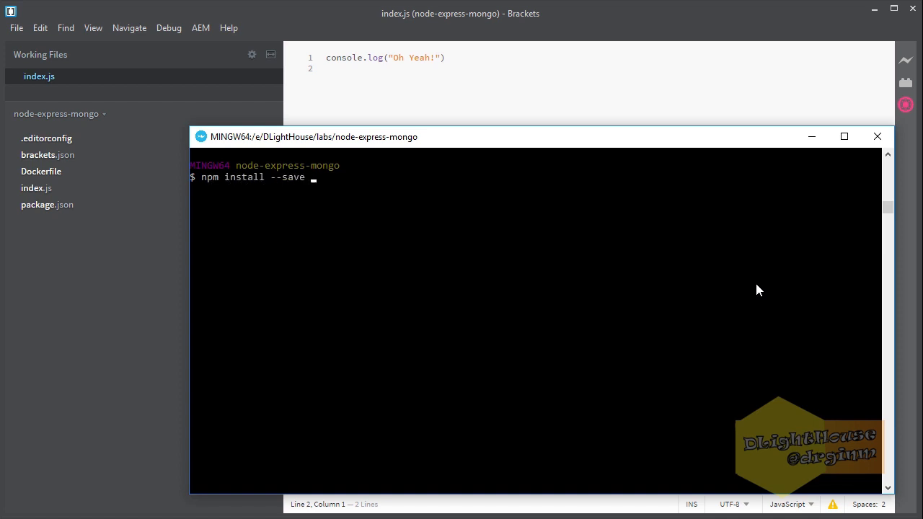
pyautogui.write('express mo')
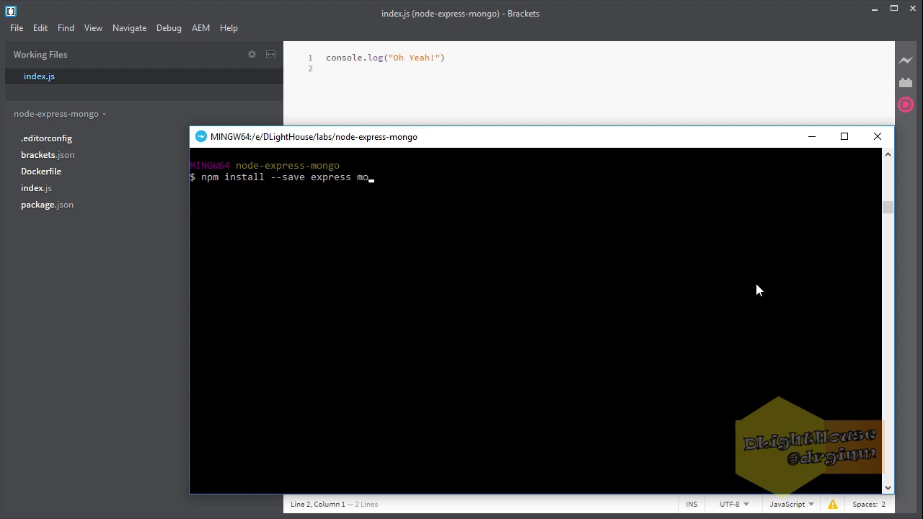
pyautogui.write('ngoose')
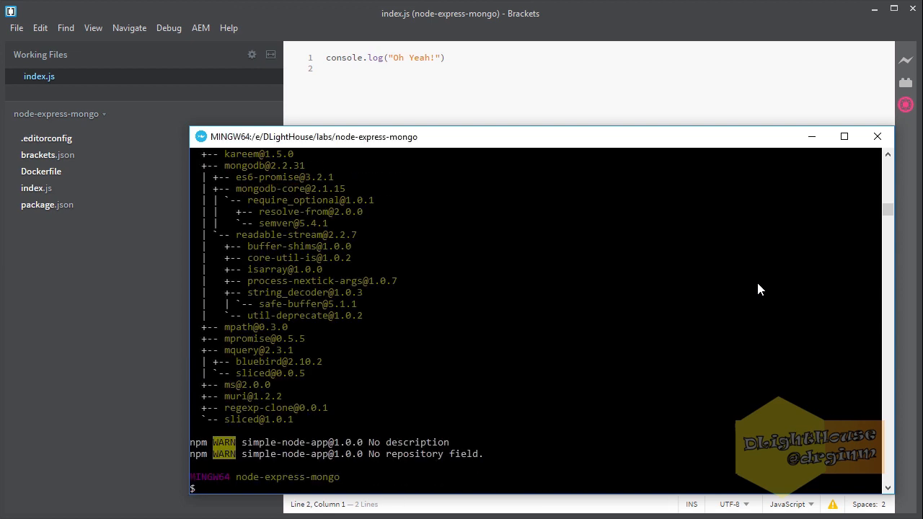
pyautogui.moveTo(79, 215)
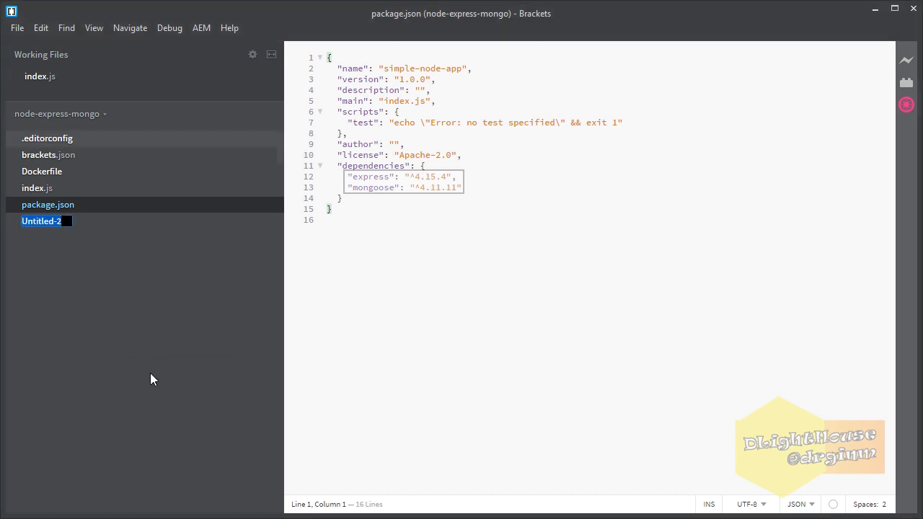
pyautogui.write('database.js')
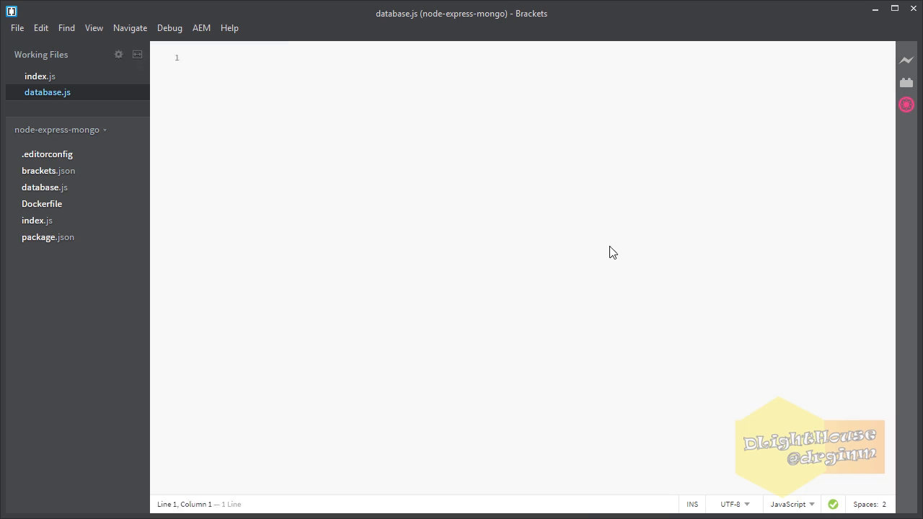
# Write database.js with a mongodb://mongo/test connection, Kitten model, initializeMongo and addRandomCat
pyautogui.write('const mon')
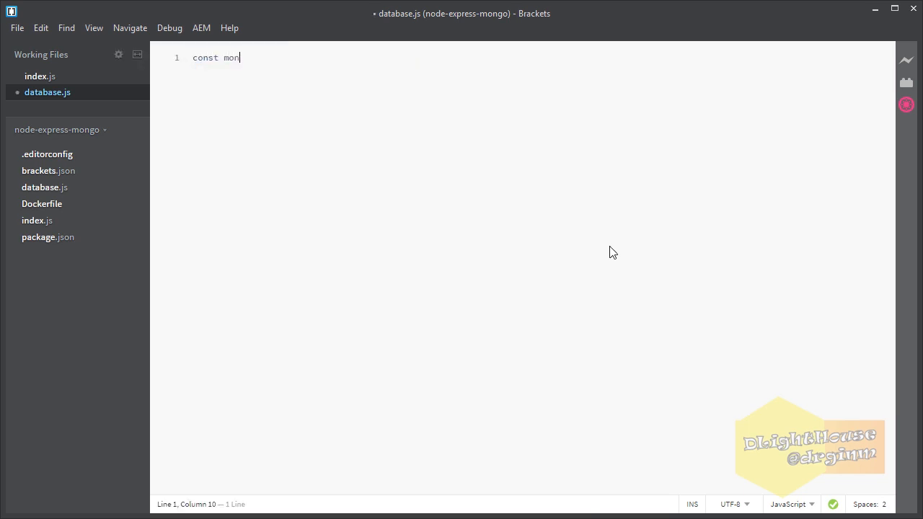
pyautogui.write("goose = require('mongoose');")
pyautogui.write('const DAT')
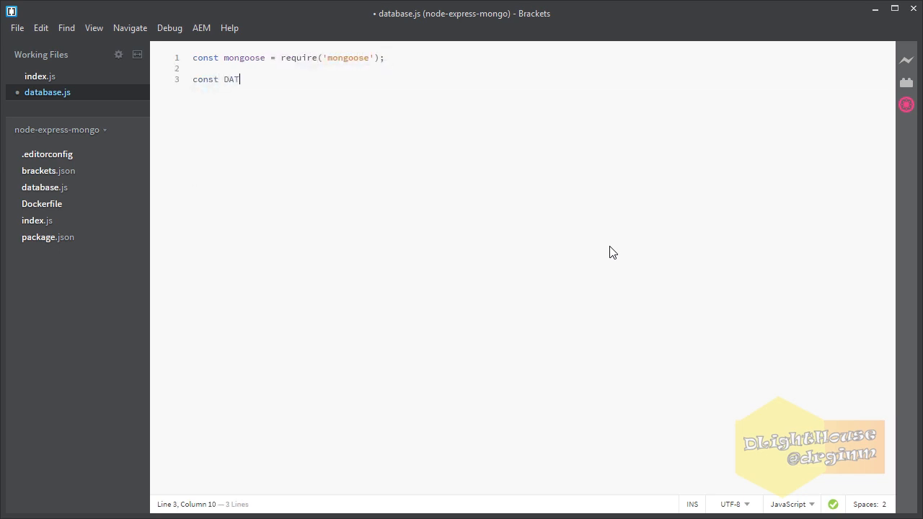
pyautogui.write("ABASE_CONECTION = 'mongodb://mongo/test';")
pyautogui.write("db.on('error', console.error.bind(console, '")
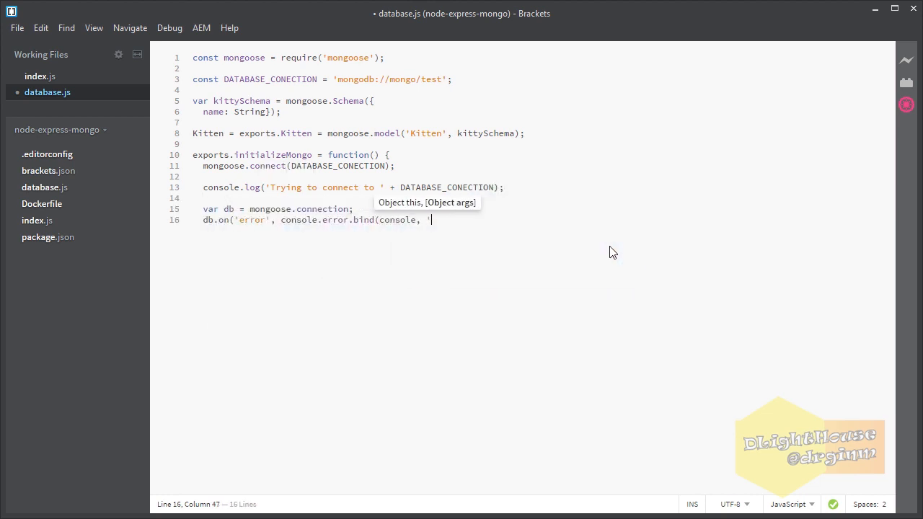
pyautogui.write("connection error: We might not be as connected as I thought'));")
pyautogui.write('var addRandomCat = fu')
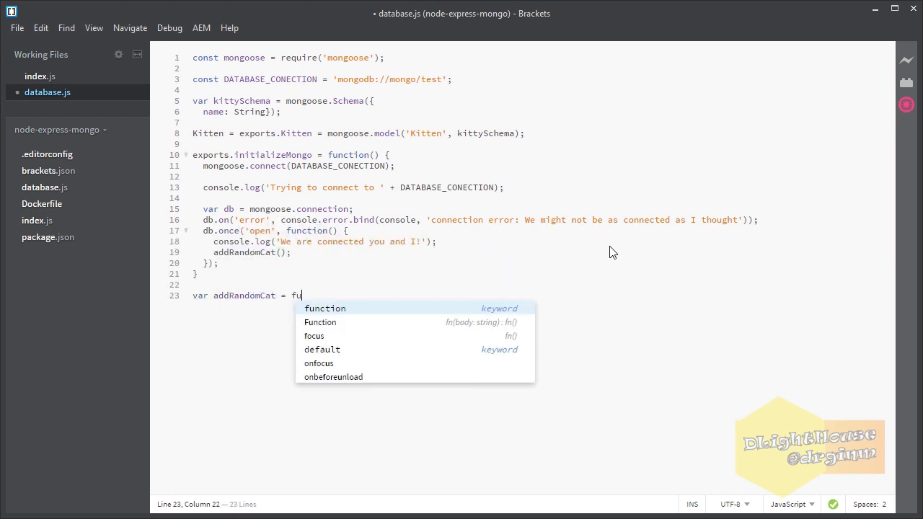
pyautogui.write('nction() {')
pyautogui.write('if (err) return console.error(err);')
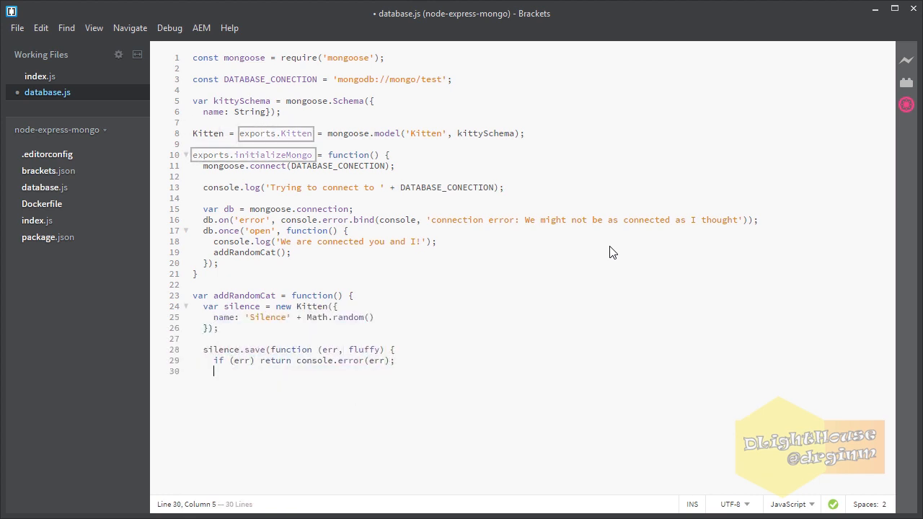
pyautogui.write("console.log('There is a new random cat in the neighborhood');")
pyautogui.write('});')
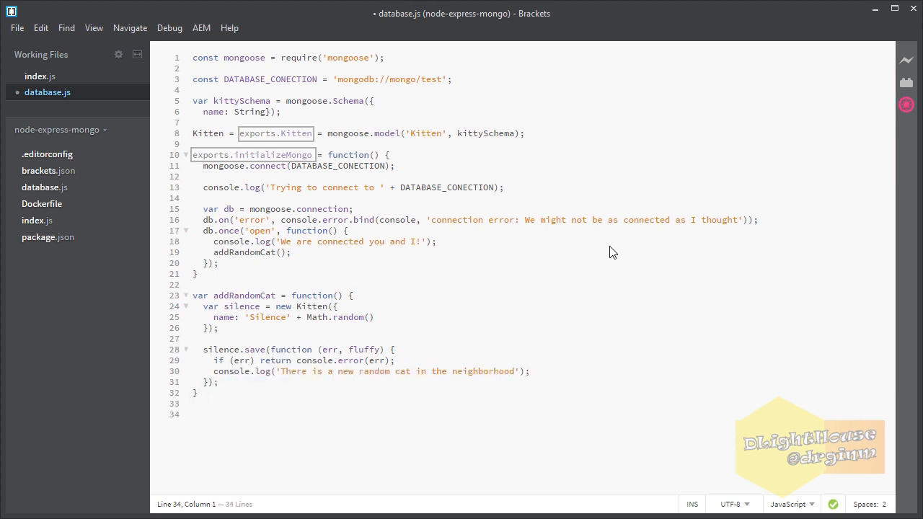
pyautogui.click(193, 414)
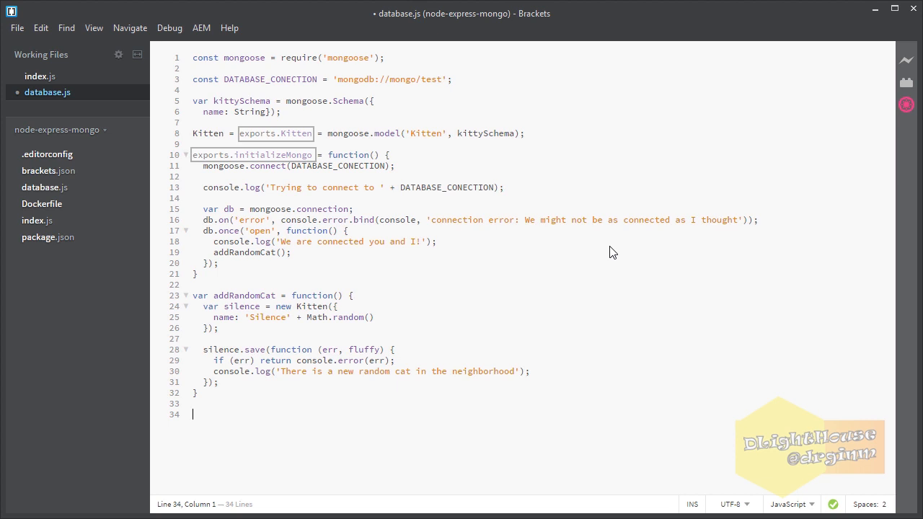
pyautogui.click(41, 75)
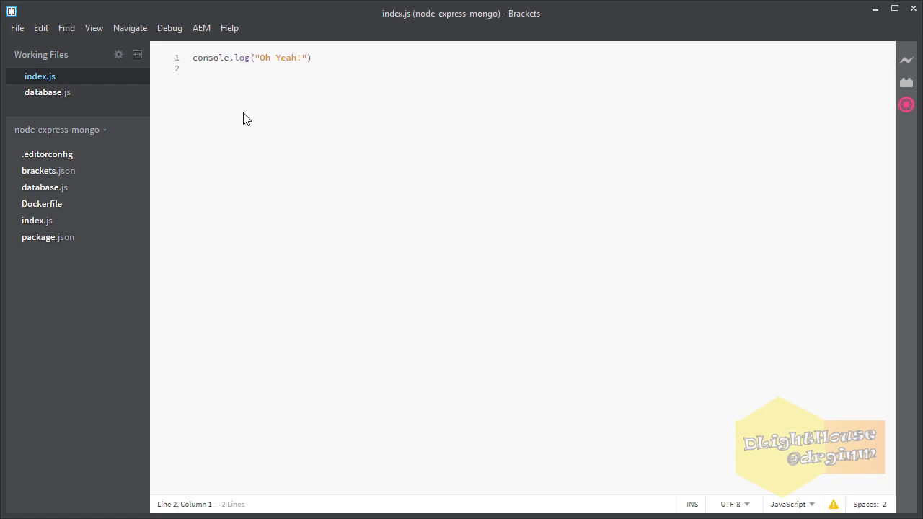
# Add express and database requires, a Hello World! route at /, and app.listen on port 3000
pyautogui.write('const express =')
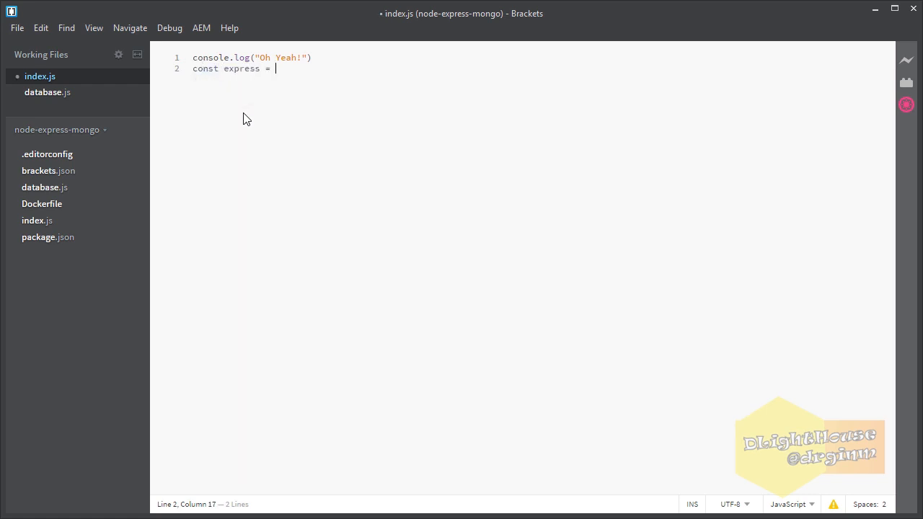
pyautogui.write("require('express')")
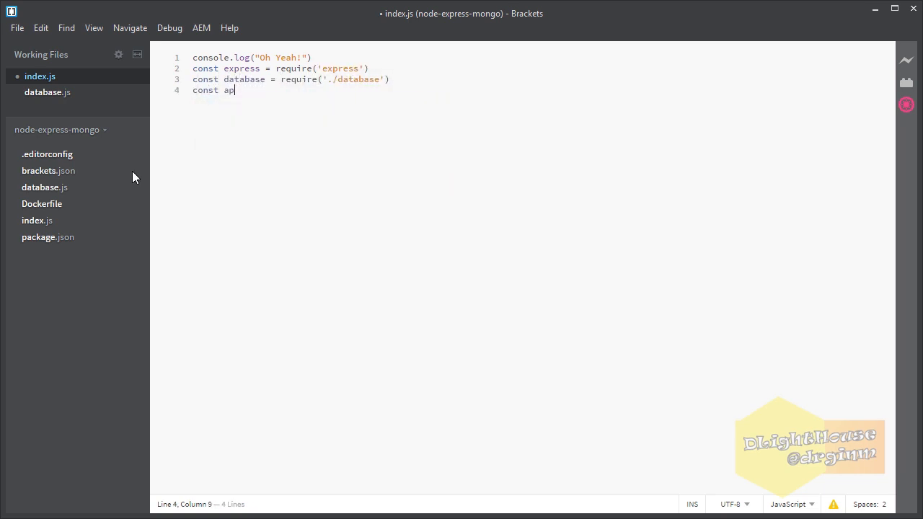
pyautogui.write('database.initializeMongo();')
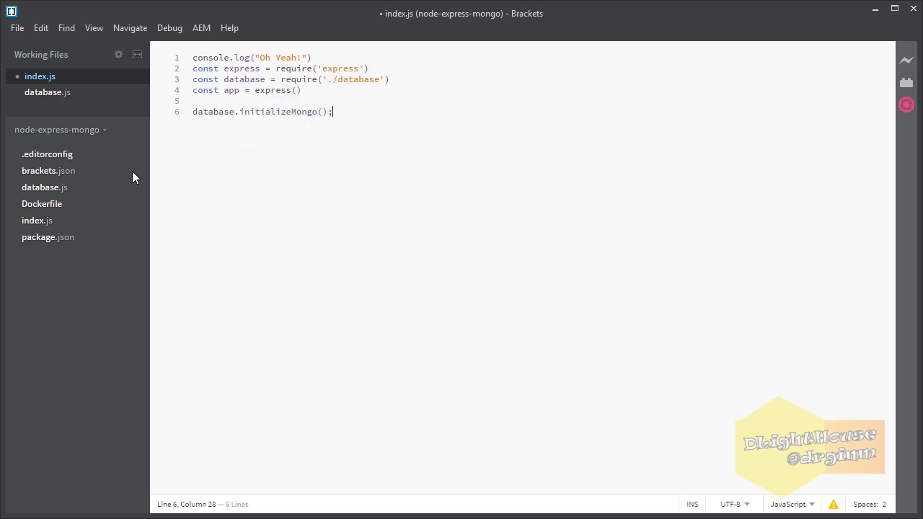
pyautogui.write("app.get('/', fun")
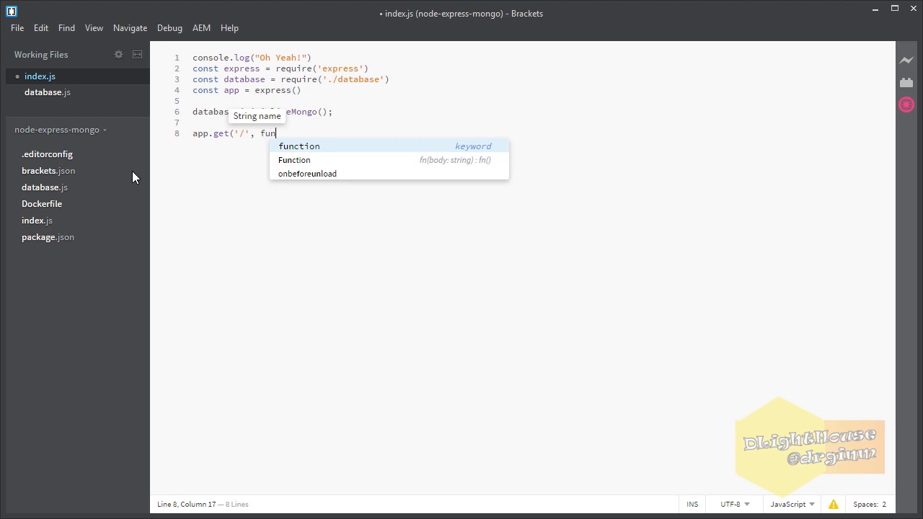
pyautogui.write('ction (req, res) {')
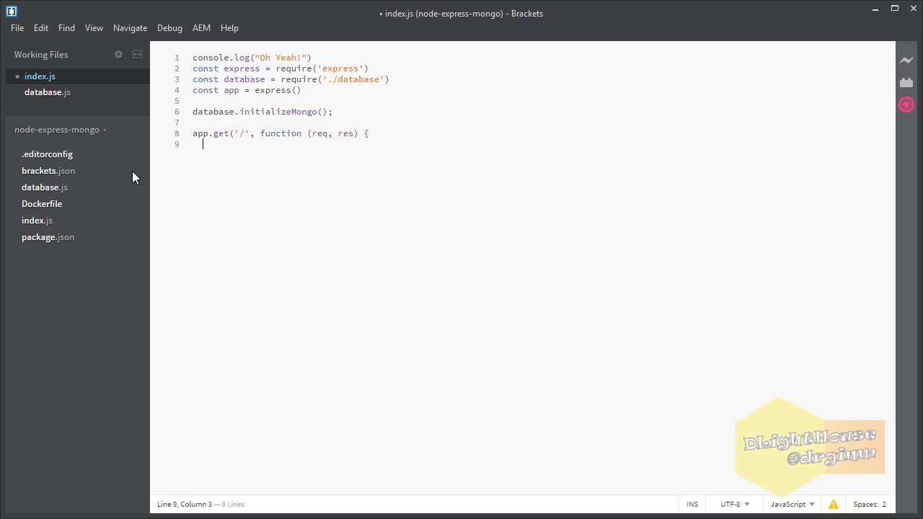
pyautogui.write("res.send('Hello World!'")
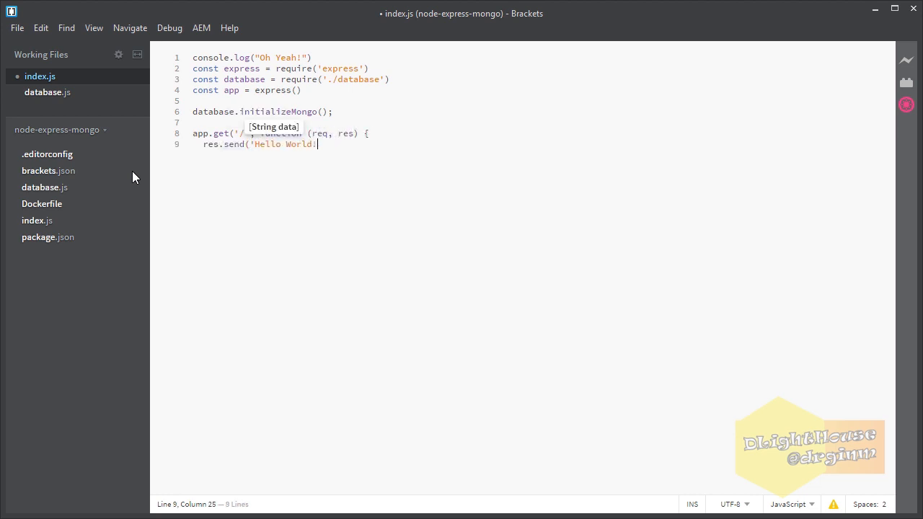
pyautogui.write('app.listen(3000, function () {')
pyautogui.write("console.log('Example app listeni")
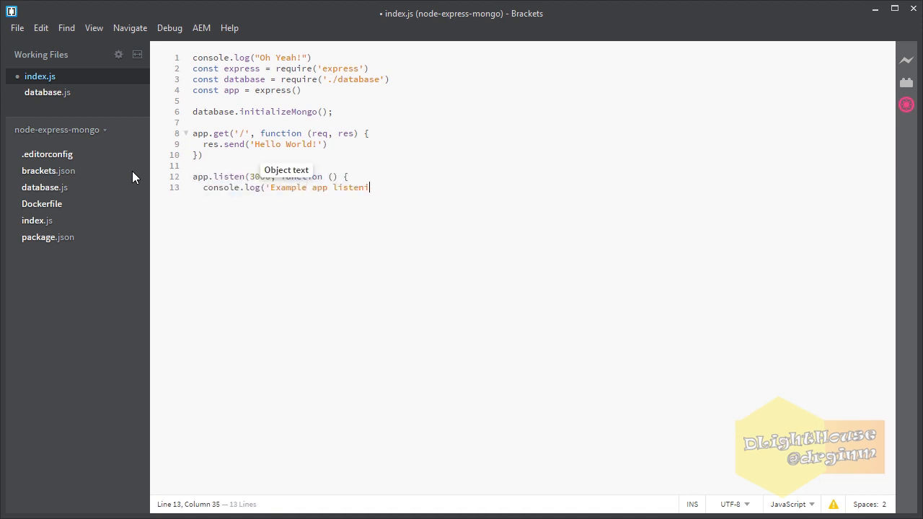
pyautogui.write("ng on port 3000!')")
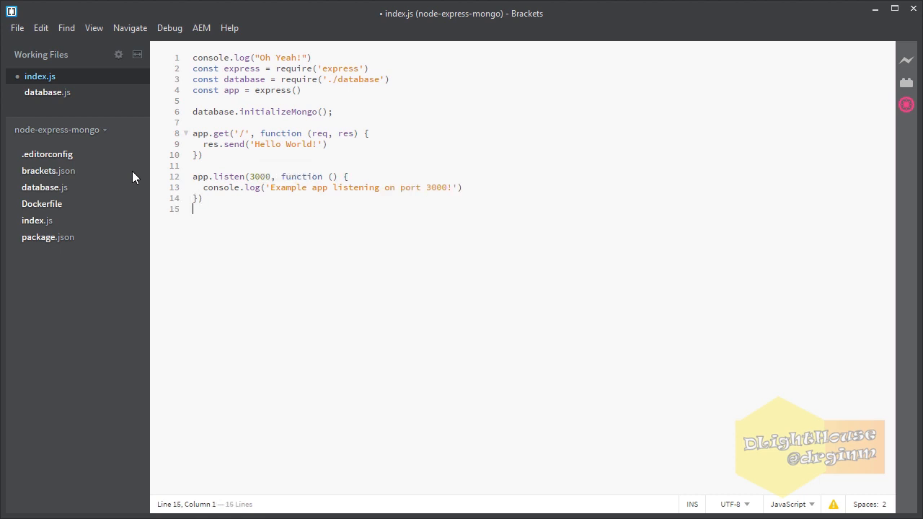
# Add a /testFind route returning all kittens from Kitten.find, and save index.js
pyautogui.write("app.get('/testFind', function (req, res) {")
pyautogui.write('database.')
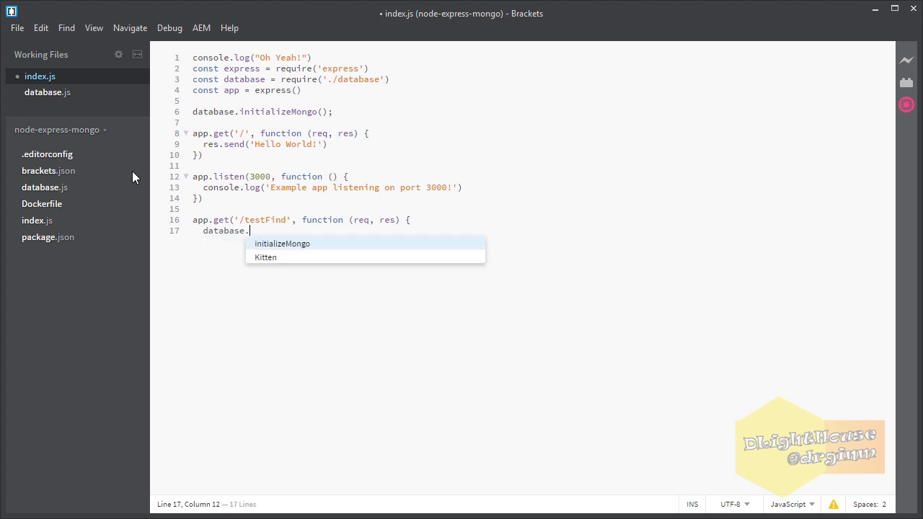
pyautogui.write('Kitten.find(function (err, kittens) {')
pyautogui.write('if (err) retu')
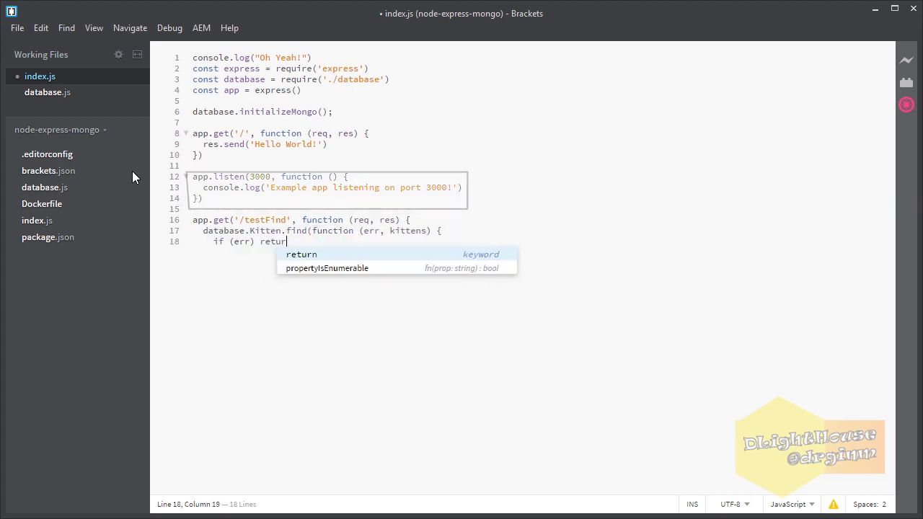
pyautogui.write('res.error(err);')
pyautogui.write('res.json(kittens);')
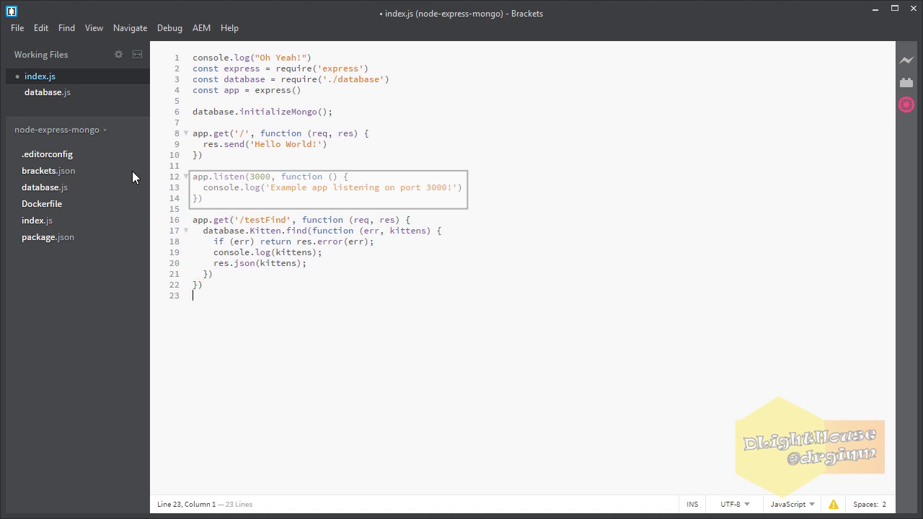
pyautogui.press('enter')
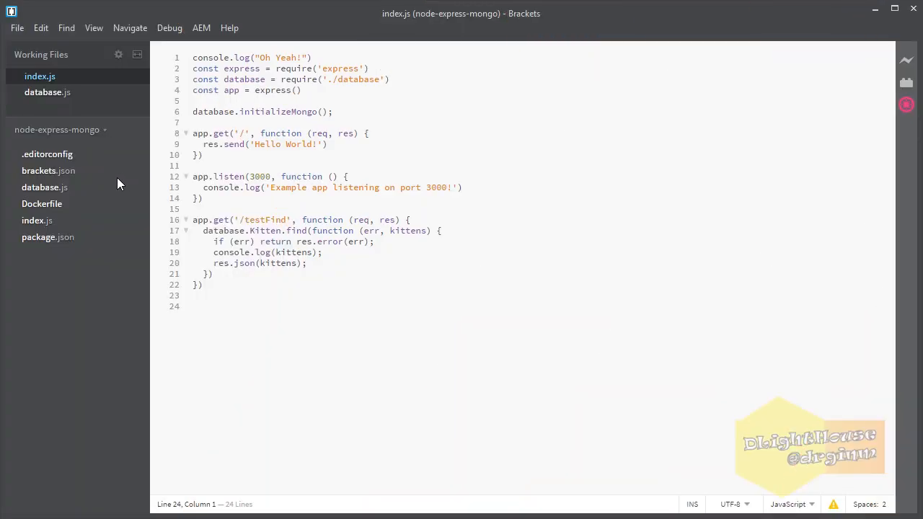
# Add EXPOSE 3000 to the Dockerfile and show the project folder in File Explorer
pyautogui.click(42, 203)
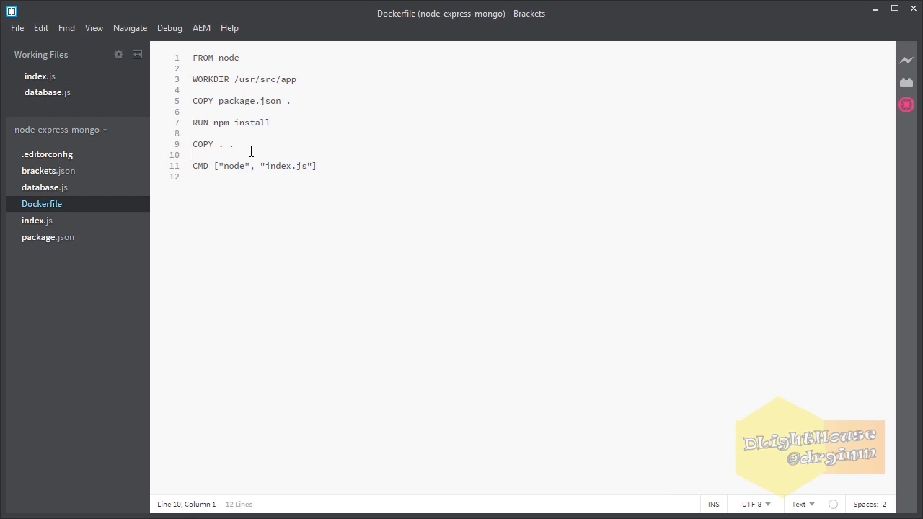
pyautogui.write('EXPOSE 3000')
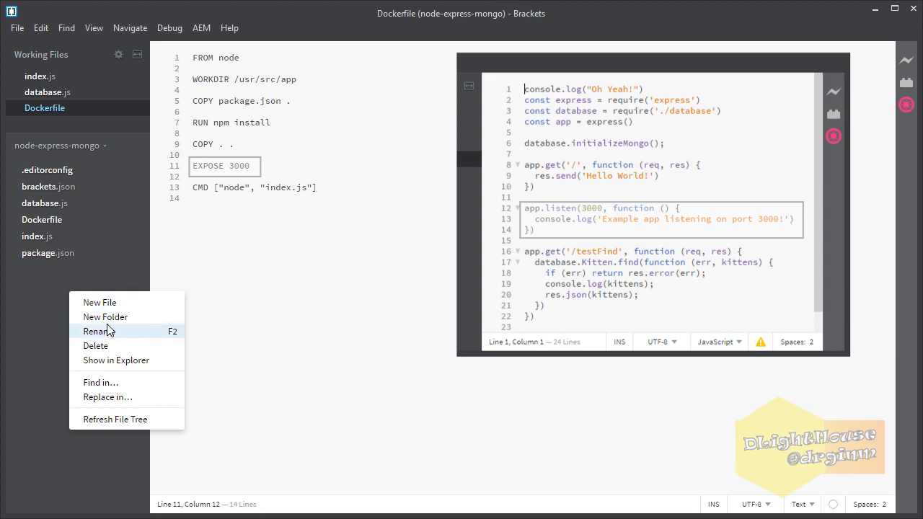
pyautogui.click(99, 302)
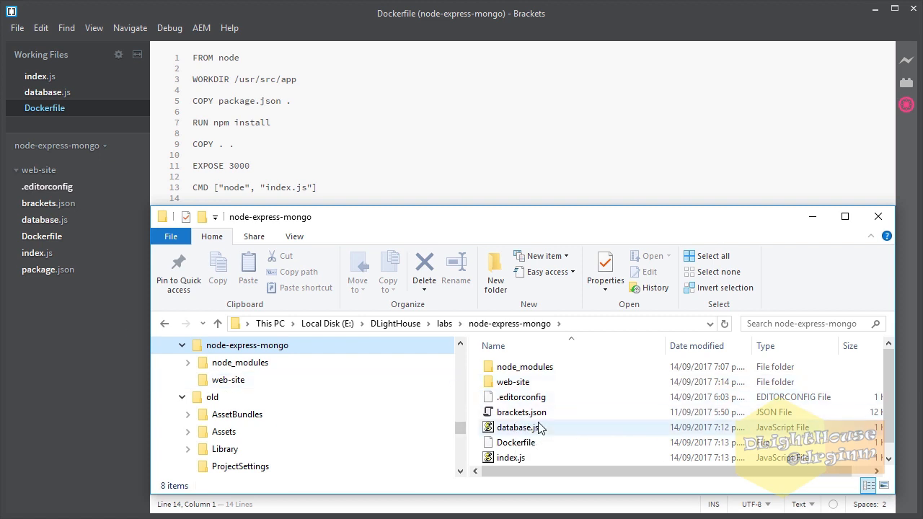
# Select database.js through package.json and move them into the web-site folder
pyautogui.click(509, 456)
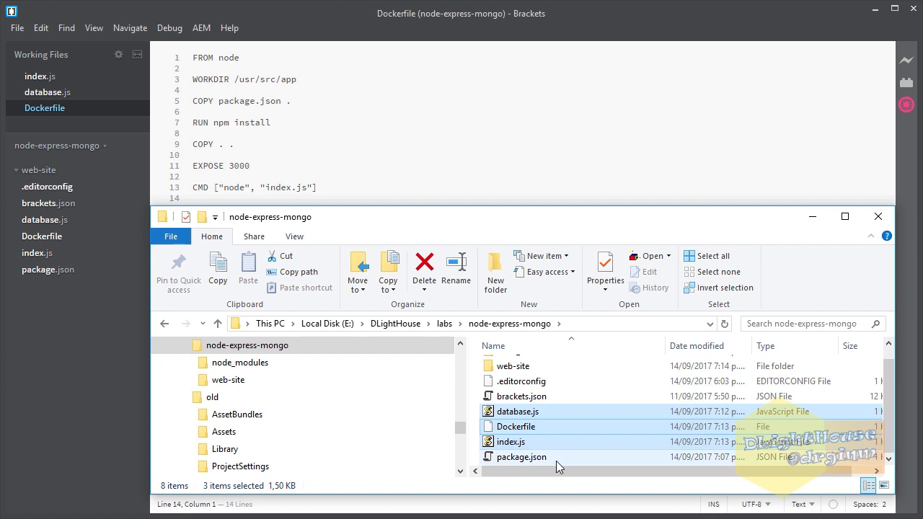
pyautogui.click(512, 366)
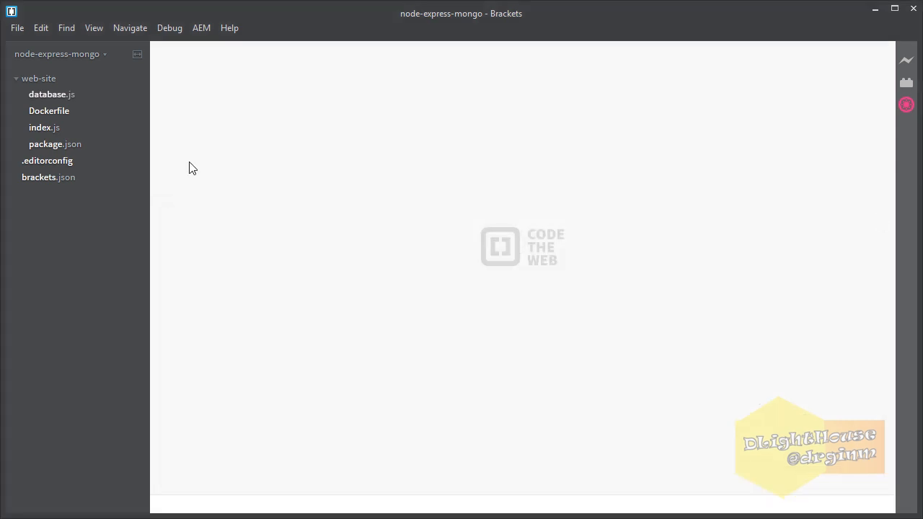
# Create a new file named docker-compose.yml at the project root
pyautogui.write('docker')
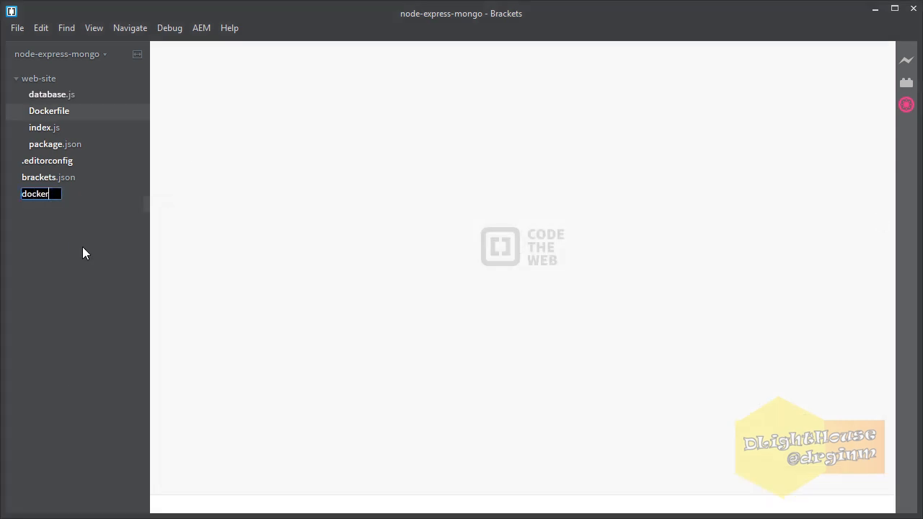
pyautogui.write('-compose.yml')
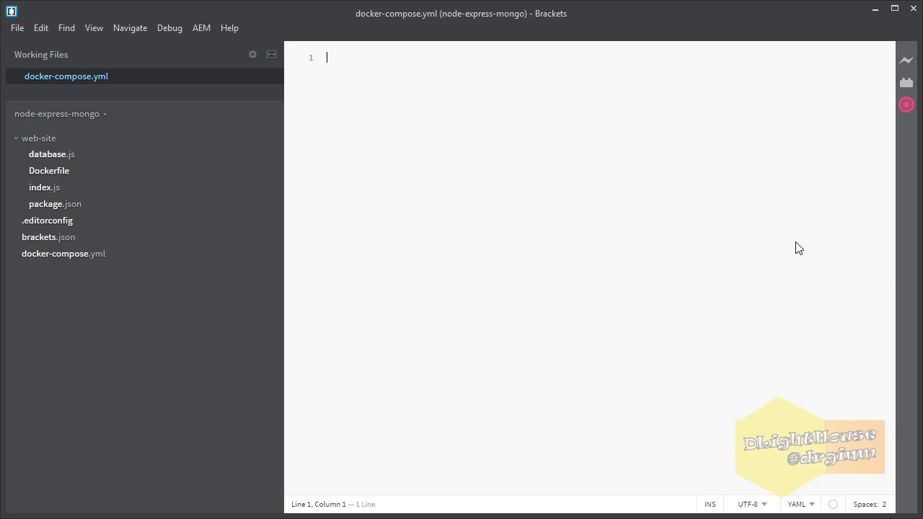
# Start the compose file: version '3', web service with image, build, and command node index.js
pyautogui.write("version: '")
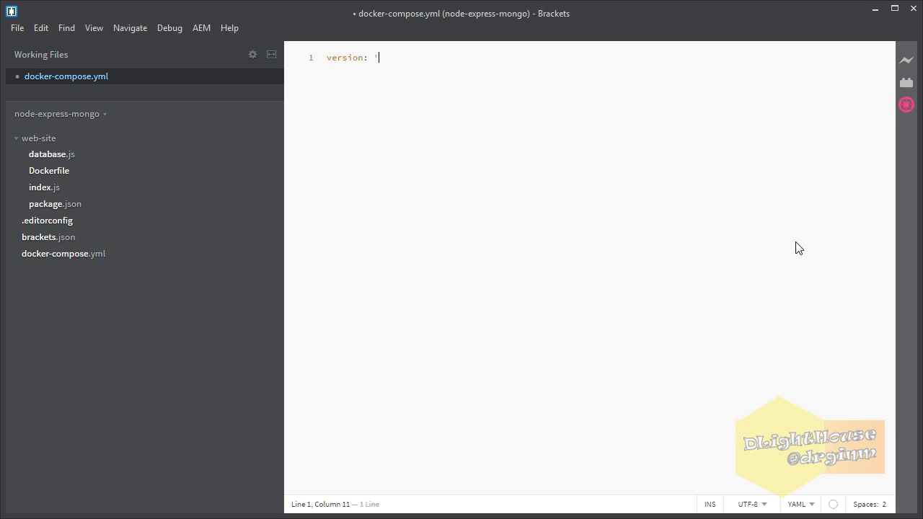
pyautogui.write("3'")
pyautogui.write('services:')
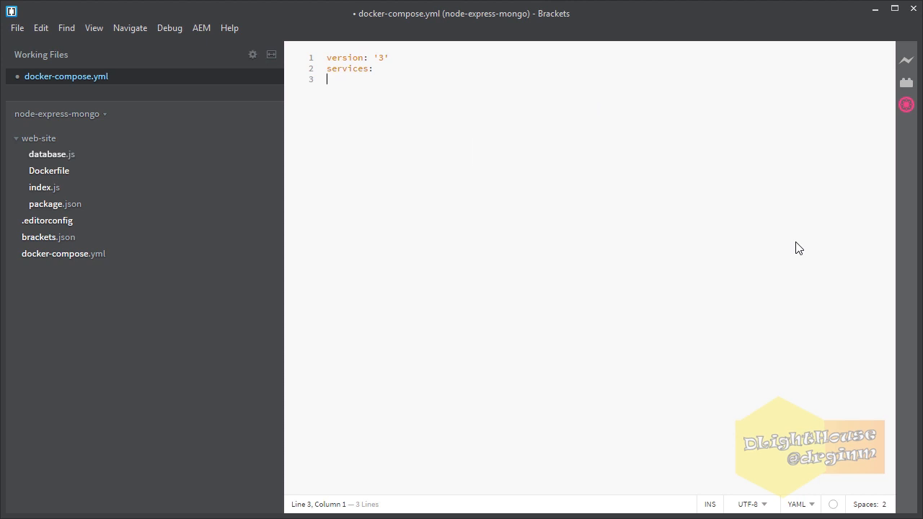
pyautogui.write('web:')
pyautogui.write('image: docker-node-ex')
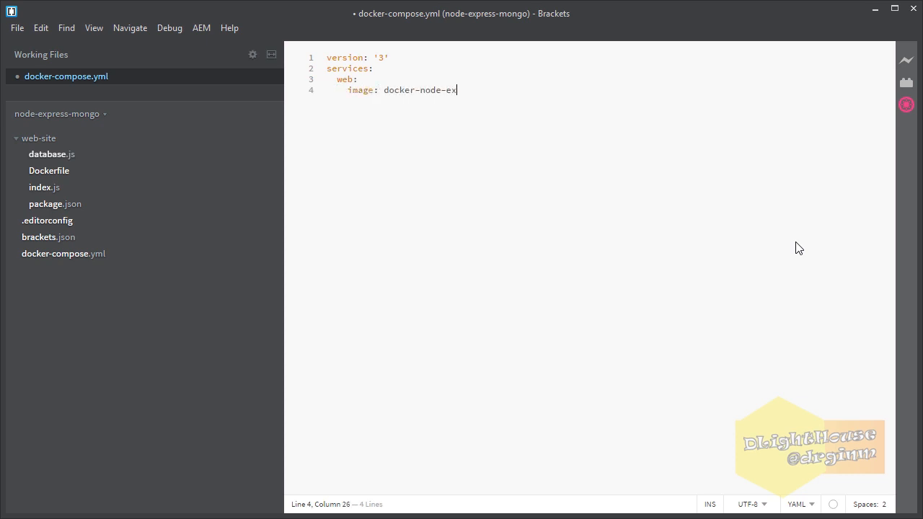
pyautogui.write('press-mongoapp')
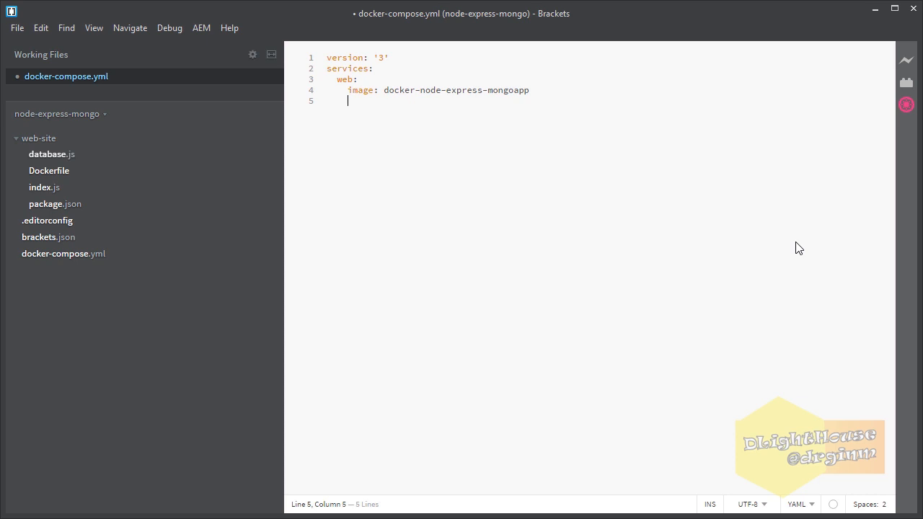
pyautogui.write('build: ./web-site')
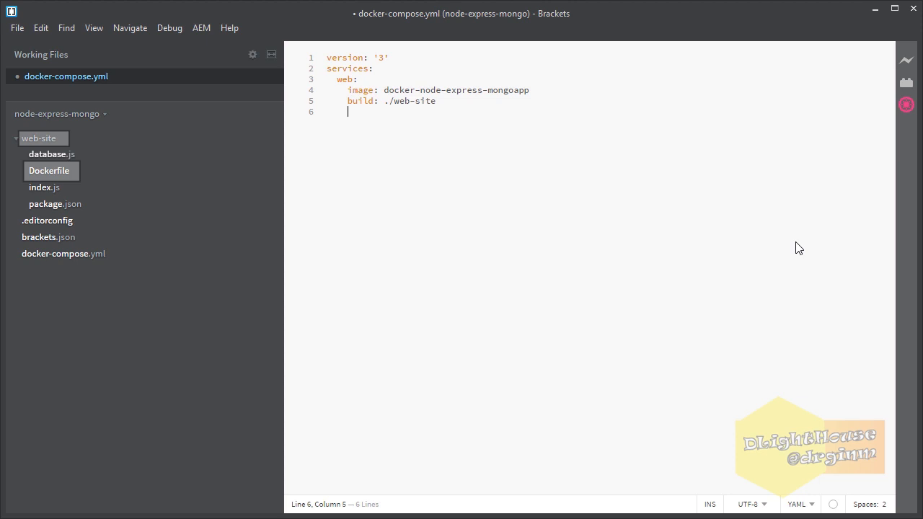
pyautogui.write('c')
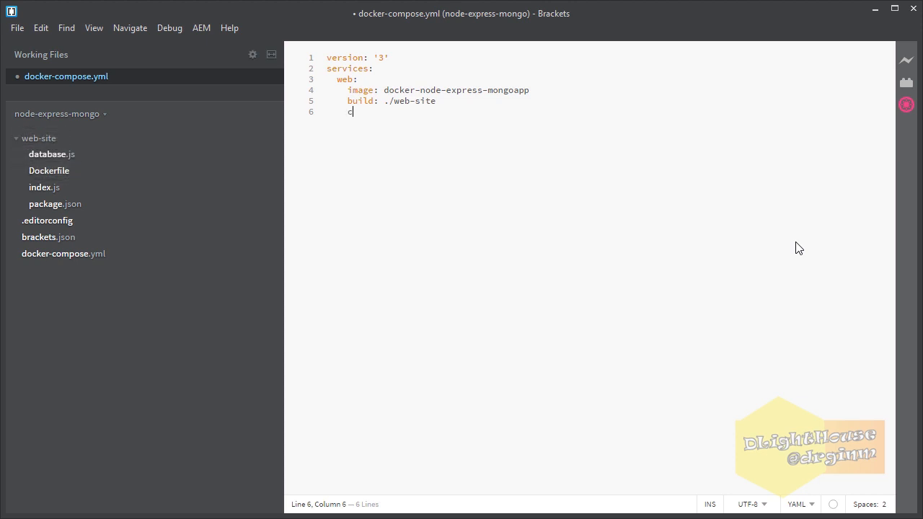
pyautogui.write('ommand: node index.j')
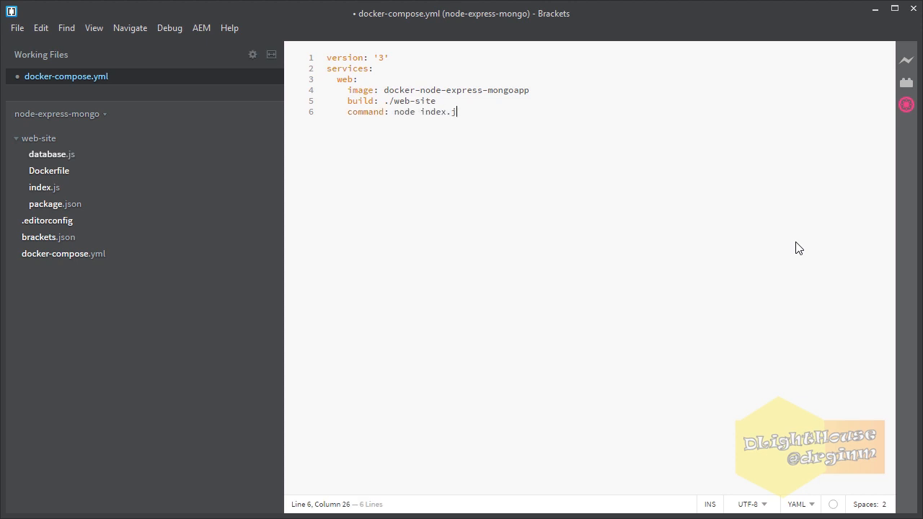
pyautogui.press('enter')
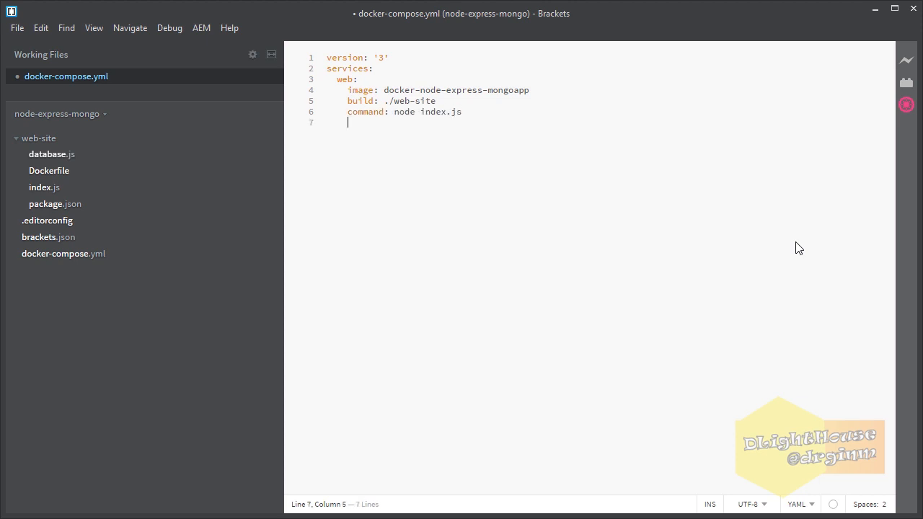
# Give the web service ports "3000:3000", volumes for /usr/src/app and node_modules, and depends_on
pyautogui.click(49, 170)
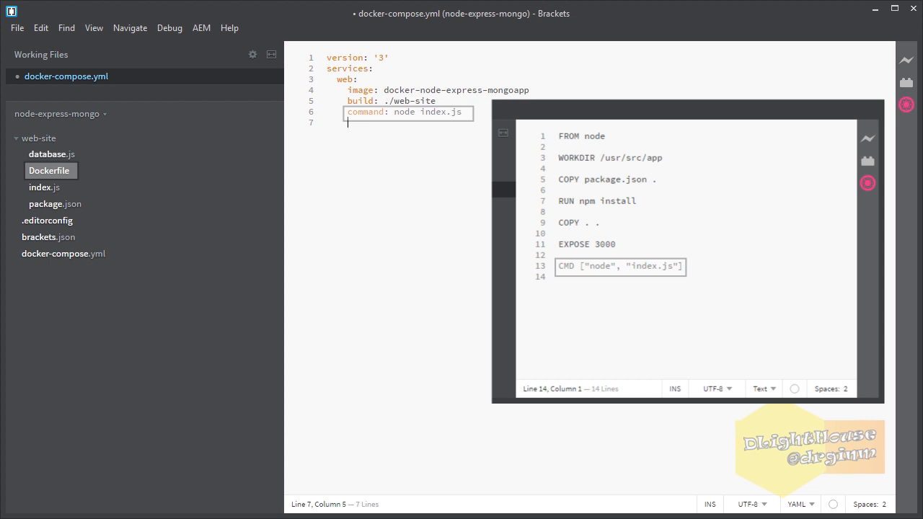
pyautogui.write('p')
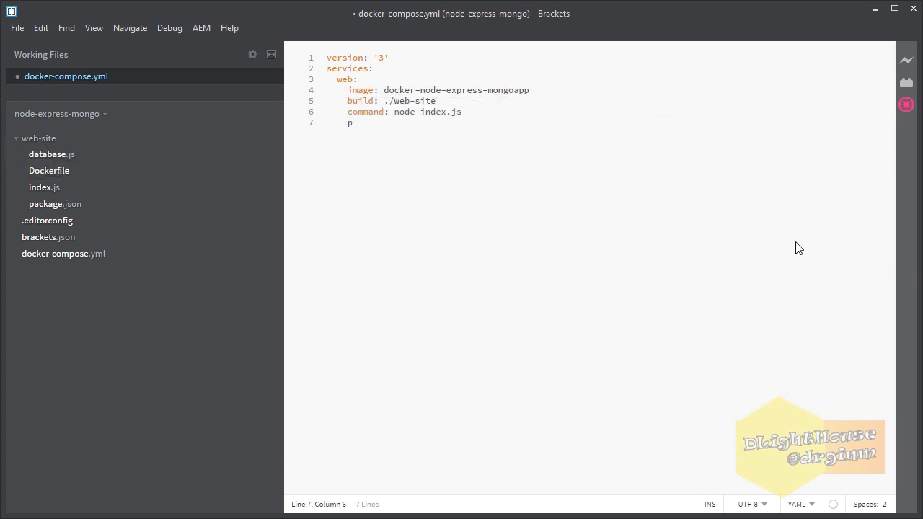
pyautogui.write('orts:')
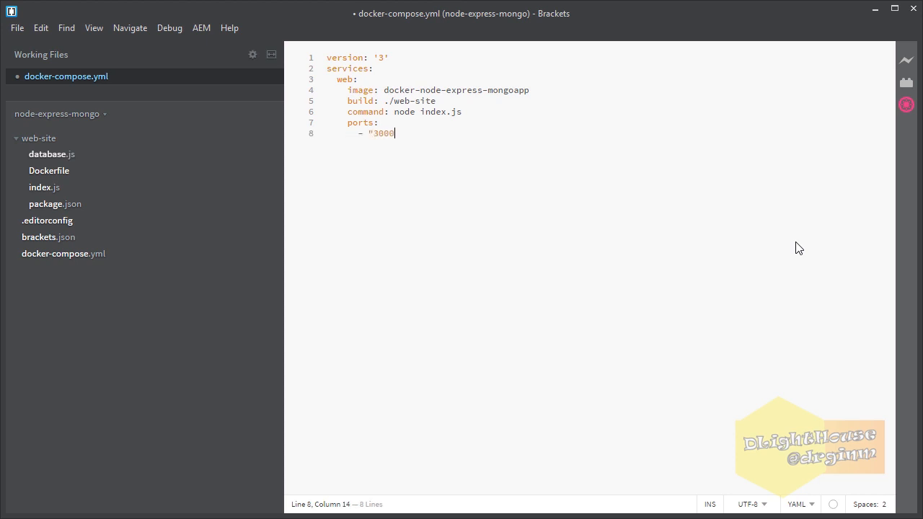
pyautogui.write(':3000"')
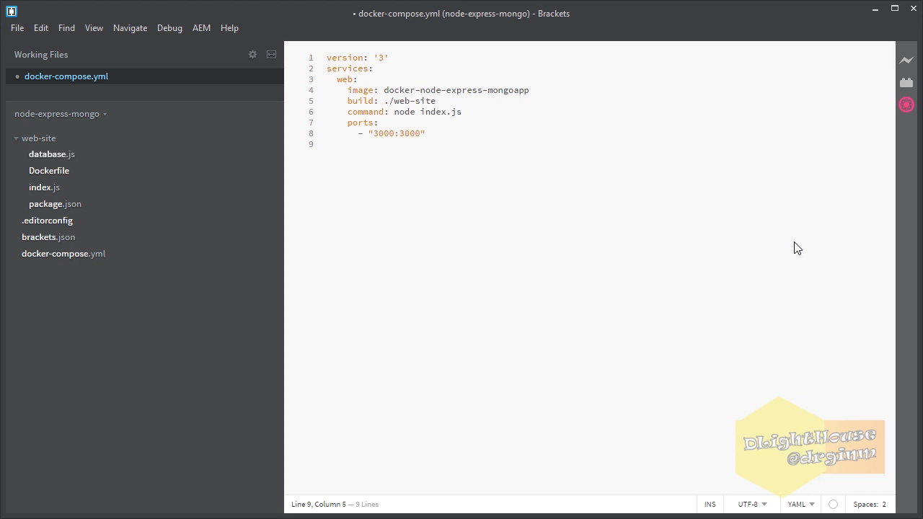
pyautogui.write('volume')
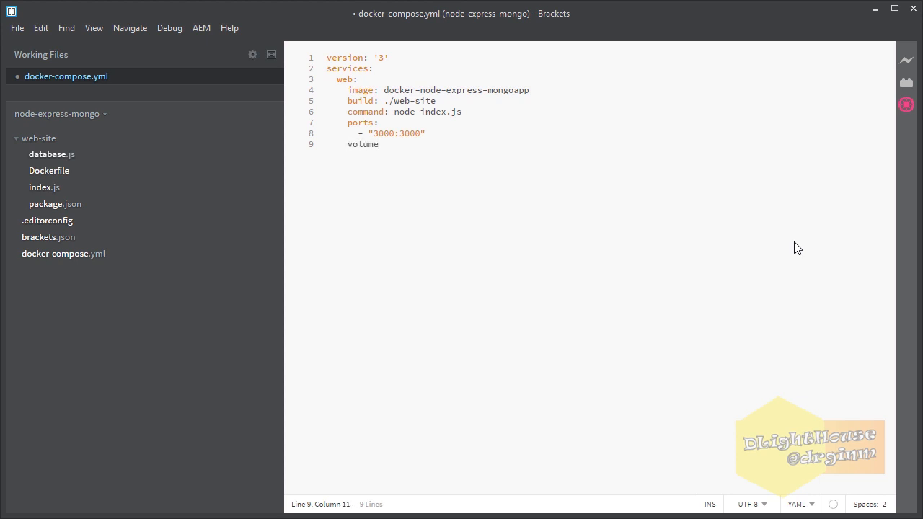
pyautogui.write('s:')
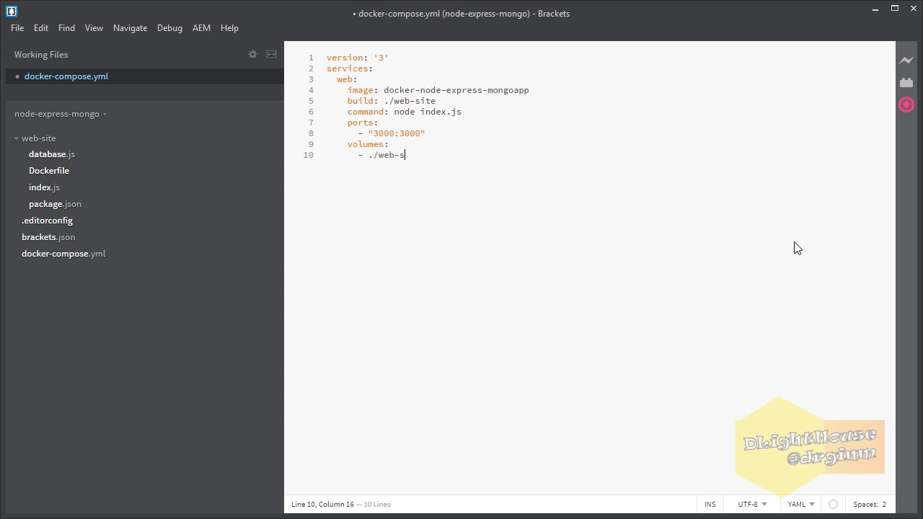
pyautogui.write('ite:/usr/src/app')
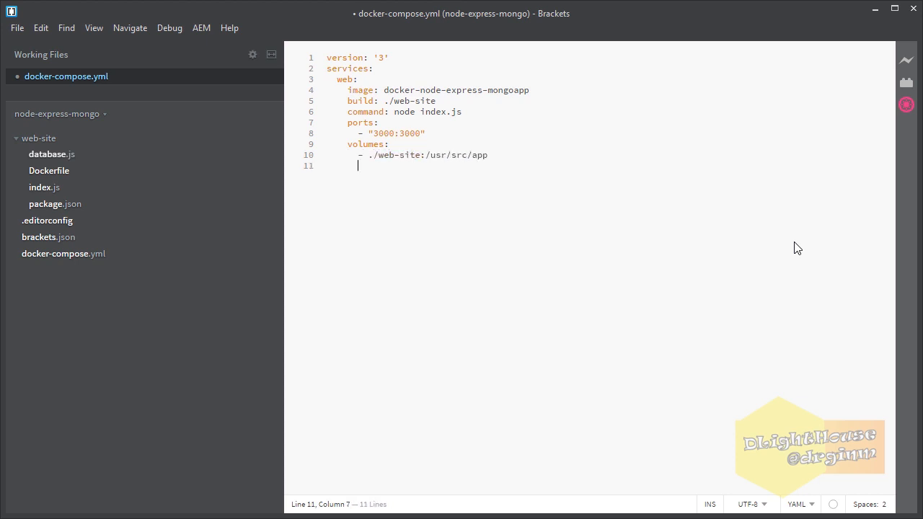
pyautogui.write('- /usr/src/app/n')
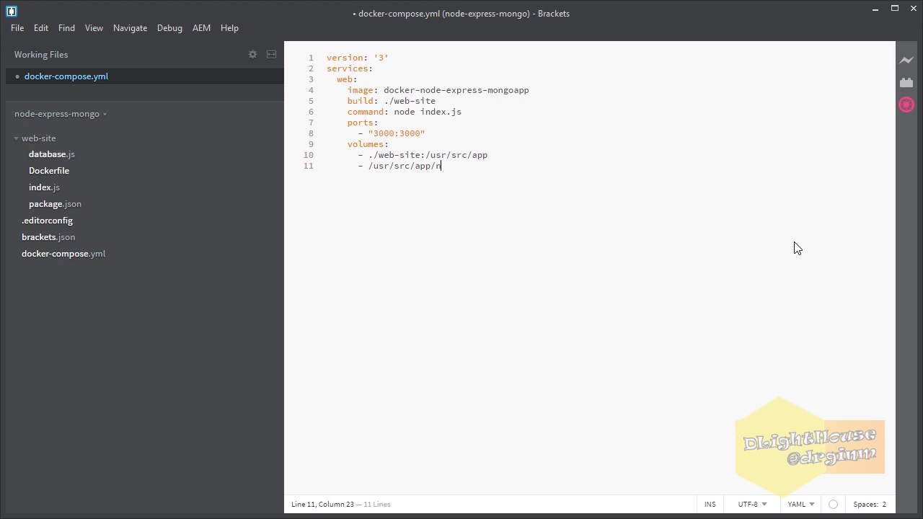
pyautogui.write('ode_modules')
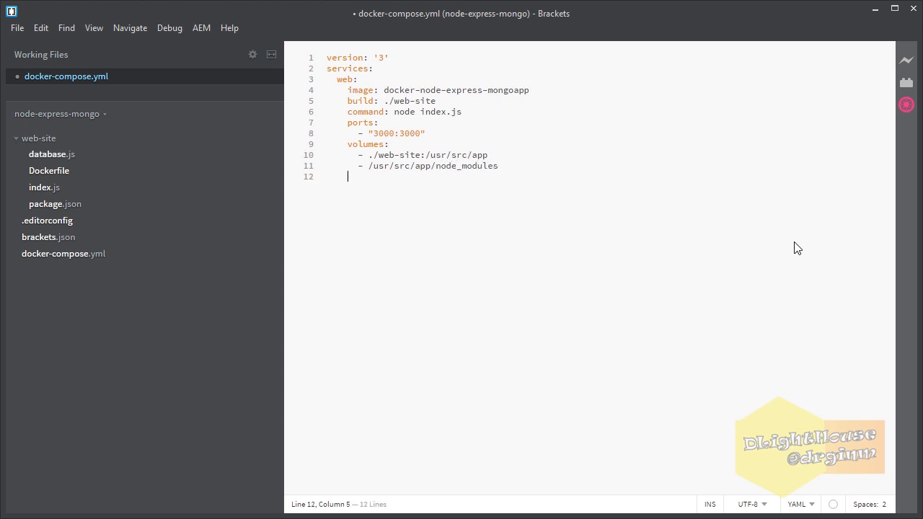
pyautogui.write('d')
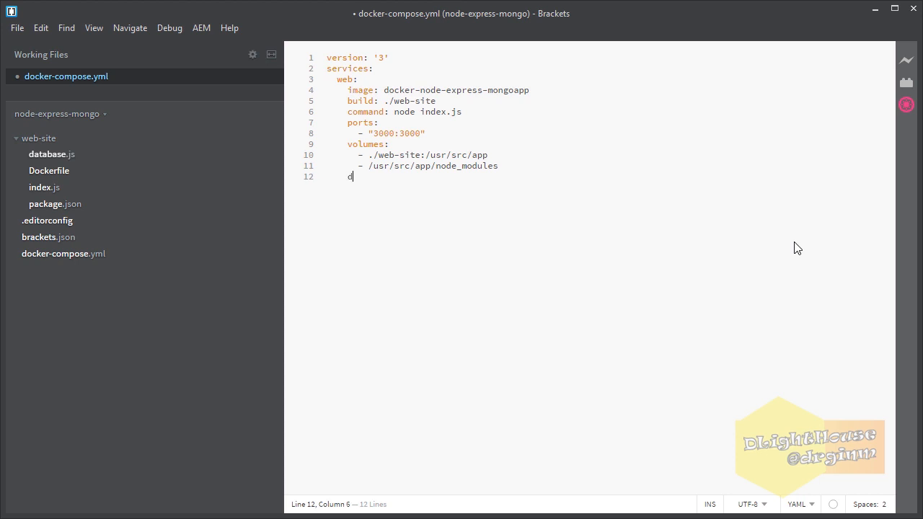
pyautogui.write('epends_on:')
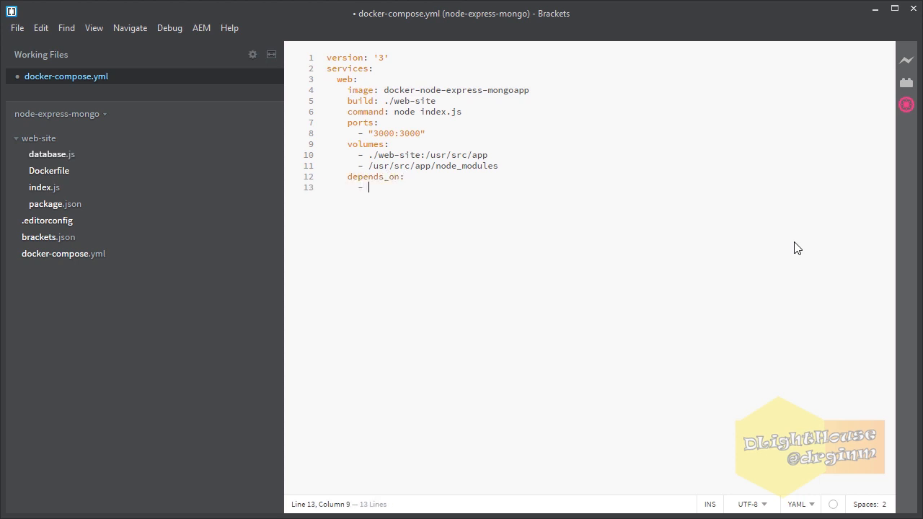
# Add a mongo service on port 27017 and an adminmongo service using mrvautin/adminmongo, then save
pyautogui.write('"mongo"')
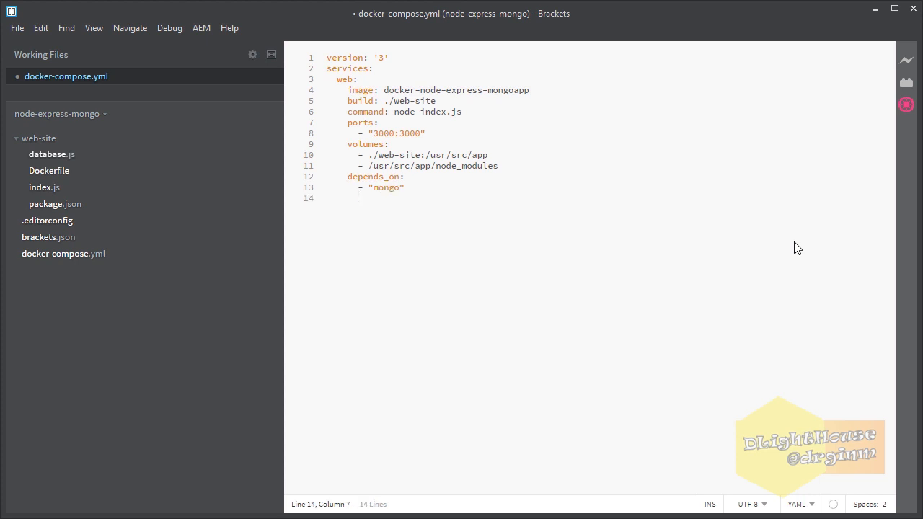
pyautogui.write('mong')
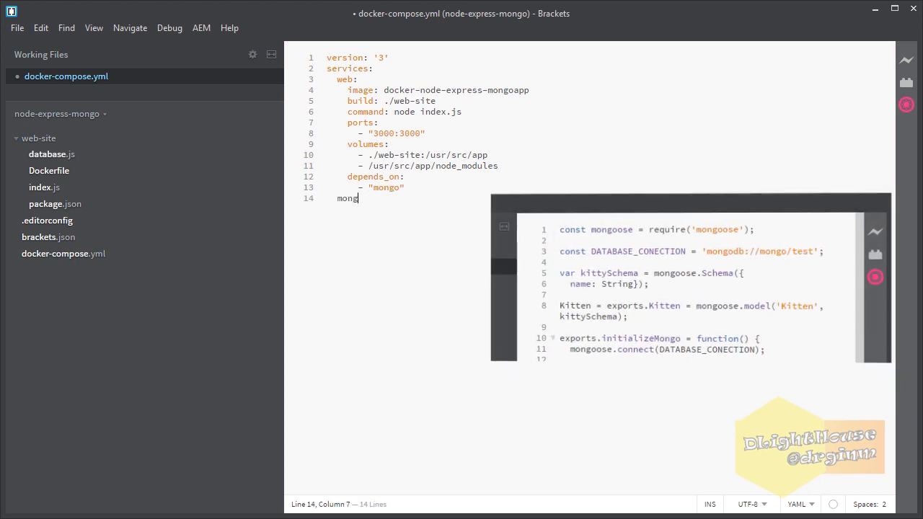
pyautogui.write('o:')
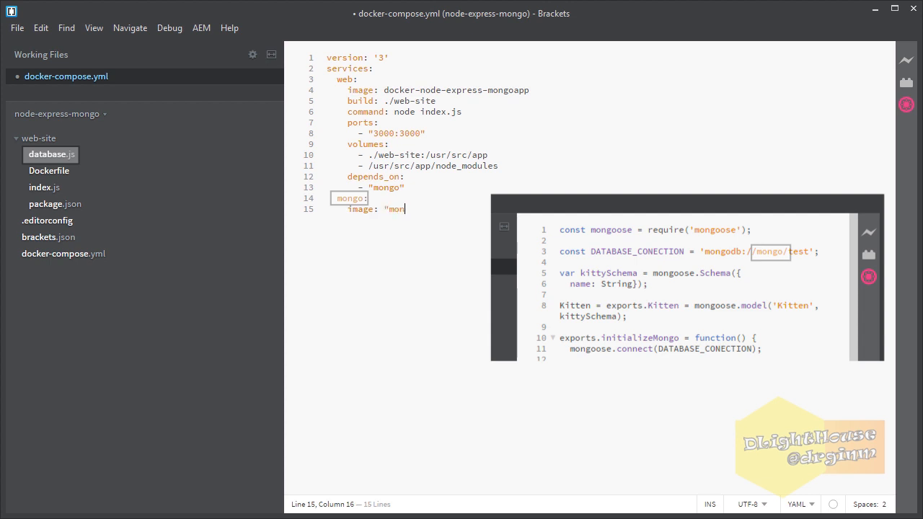
pyautogui.write('go')
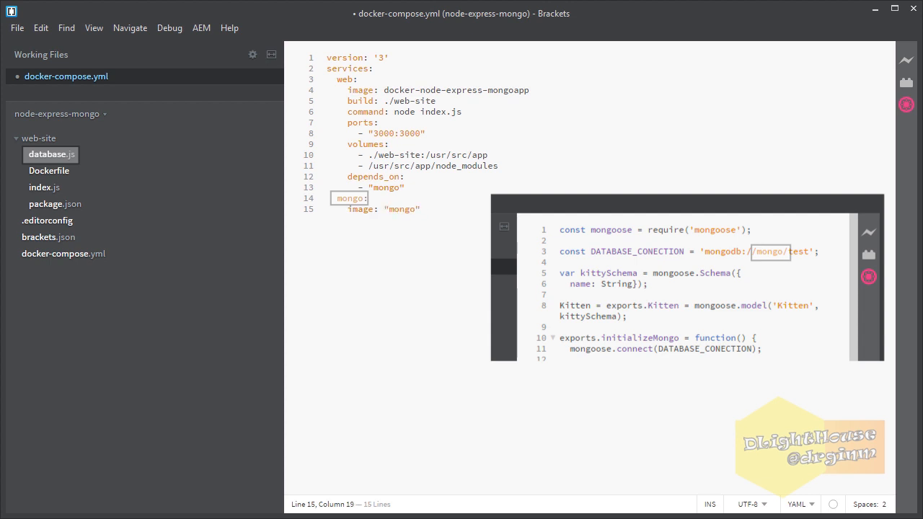
pyautogui.press('enter')
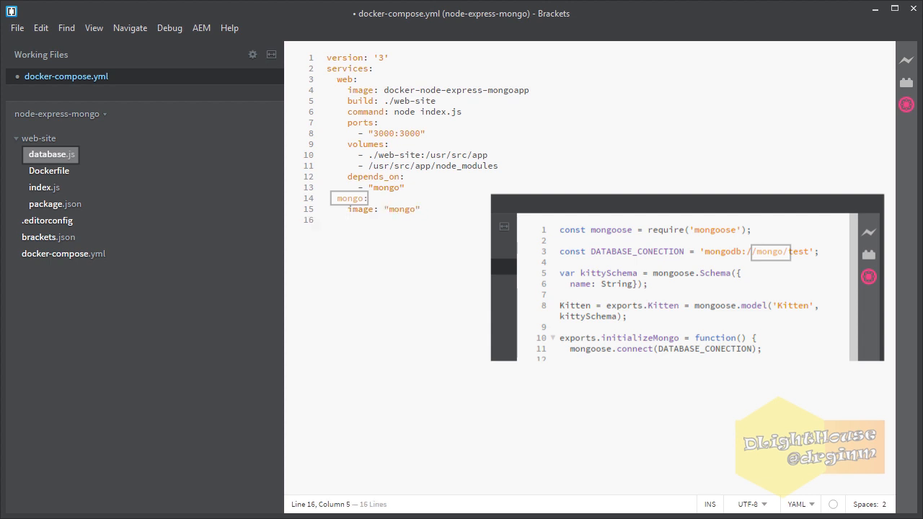
pyautogui.write('ports:')
pyautogui.write('image')
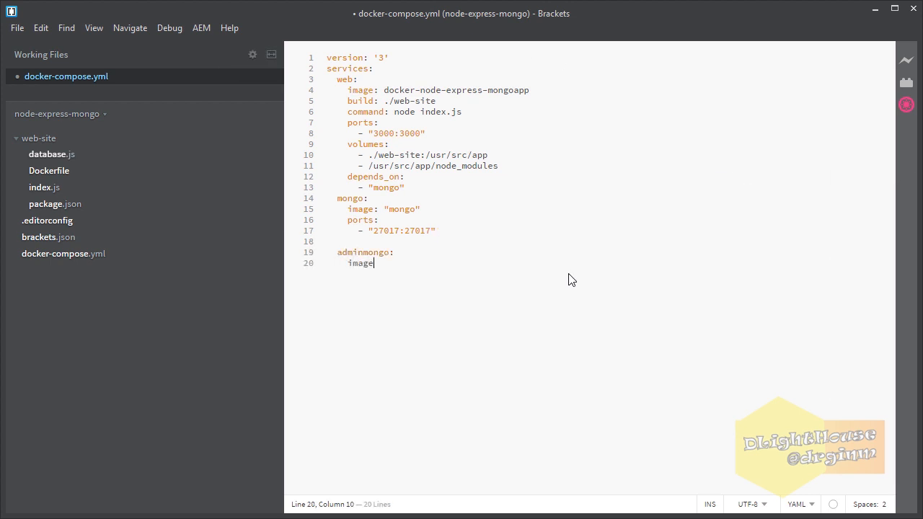
pyautogui.write(': "mrvautin/adminmongo"')
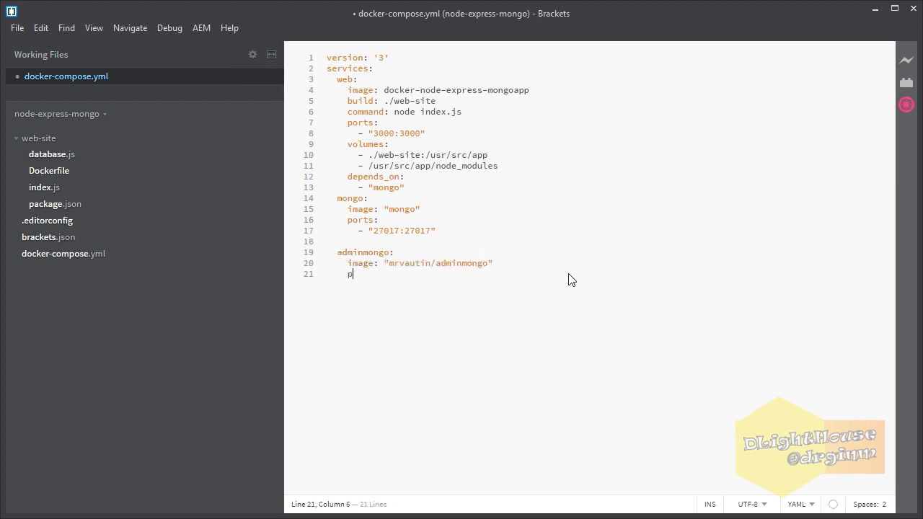
pyautogui.write('orts:')
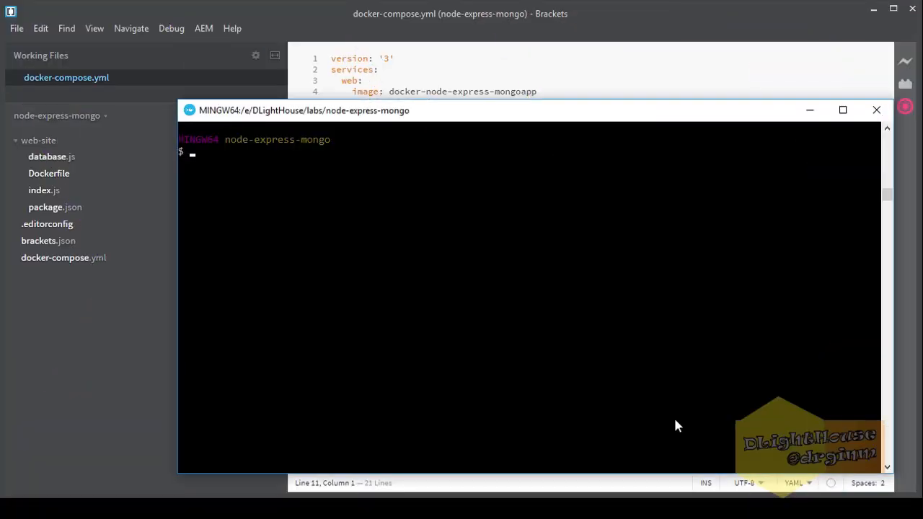
# Run docker-compose build, get docker-machine IP 192.168.99.100, and start docker-compose up
pyautogui.write('docker-compose')
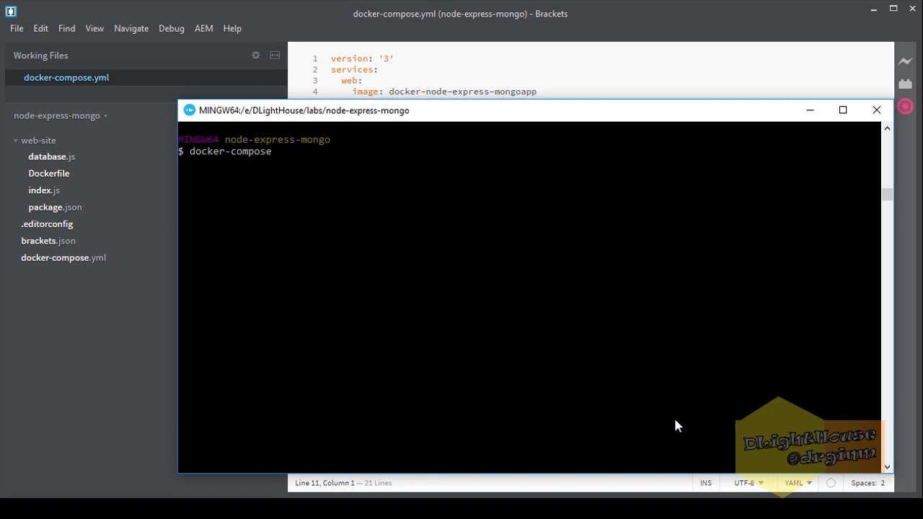
pyautogui.write('build')
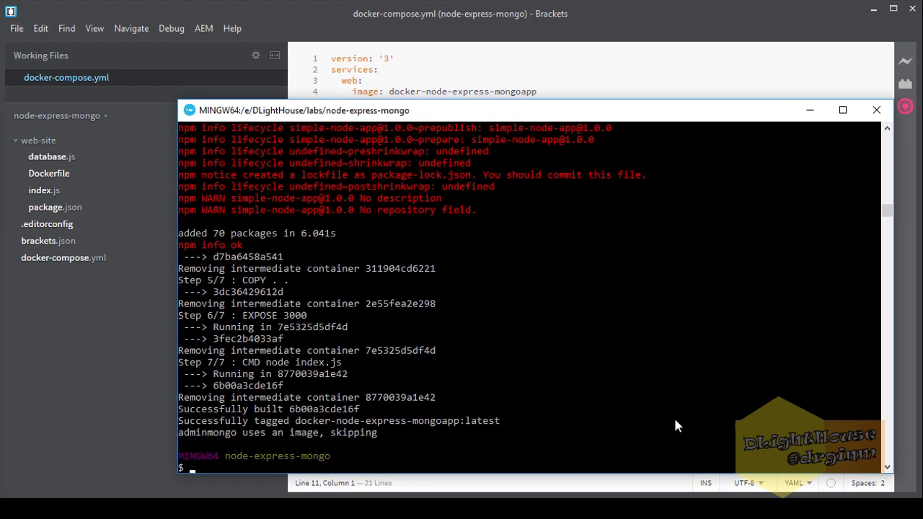
pyautogui.write('docker-machine ip')
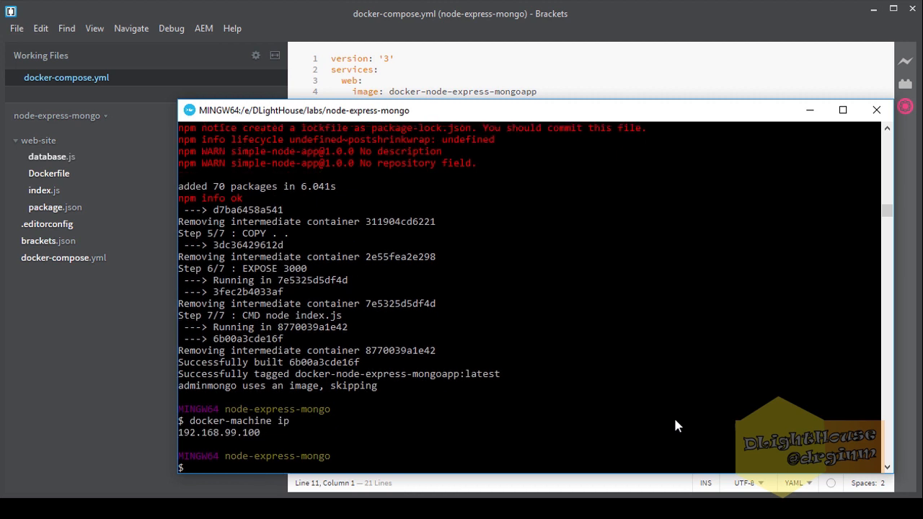
pyautogui.write('docker-compose up')
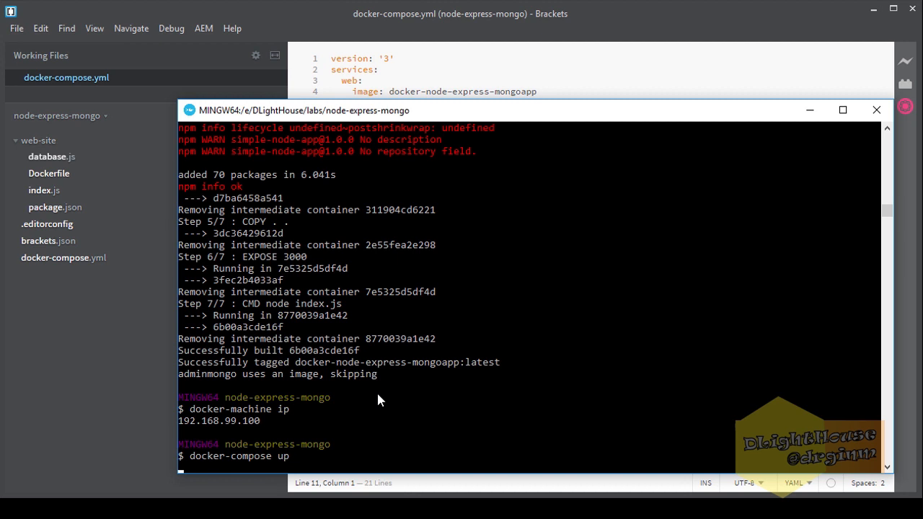
pyautogui.press('Return')
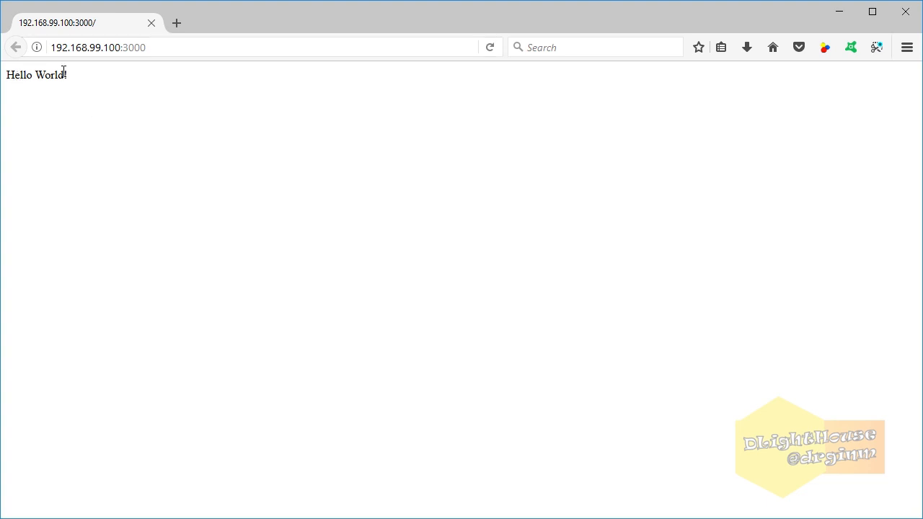
# Load 192.168.99.100:3000/testFind in Firefox to view the Silence kitten record
pyautogui.click(217, 47)
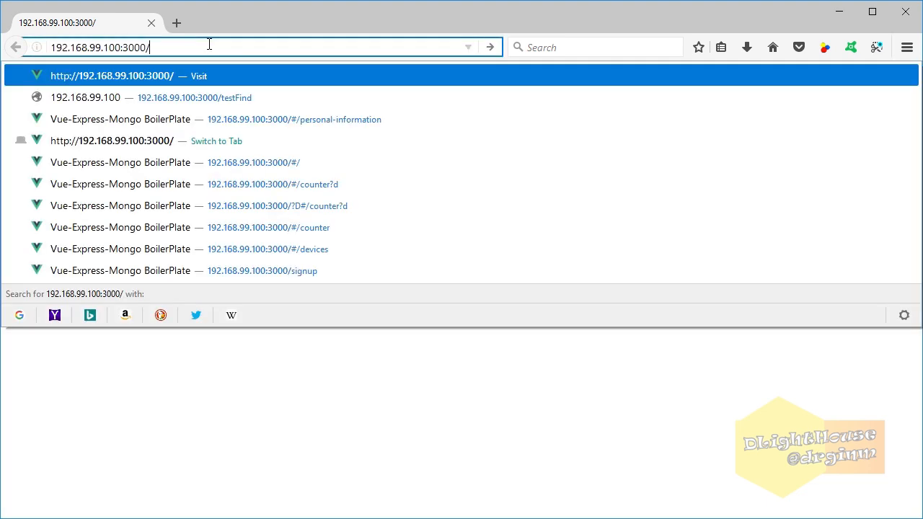
pyautogui.write('test')
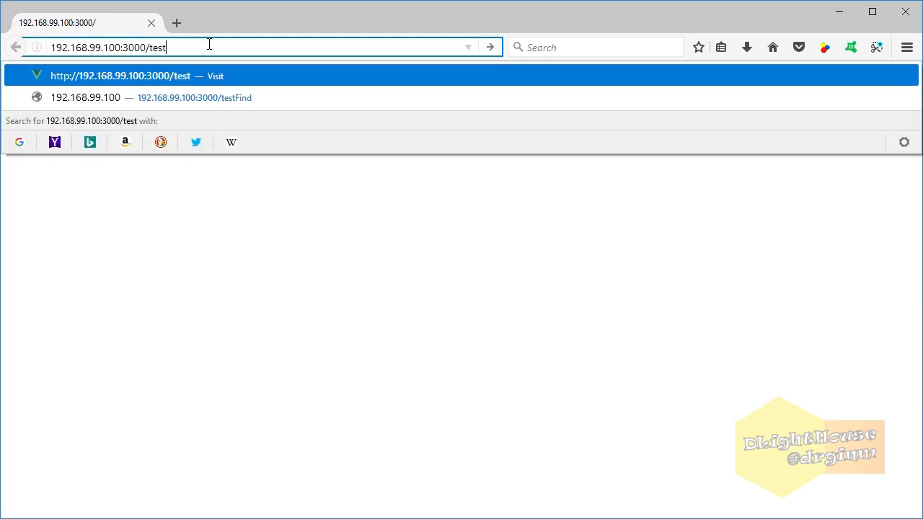
pyautogui.click(194, 97)
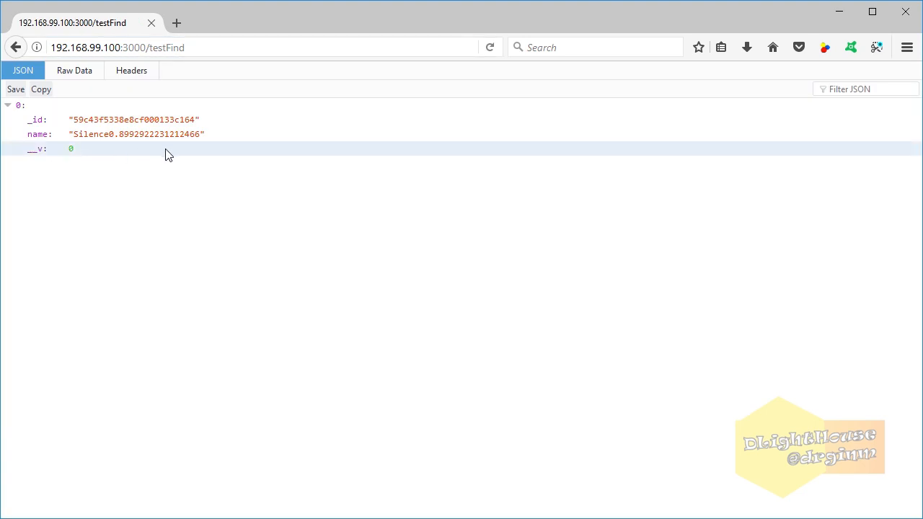
pyautogui.moveTo(254, 85)
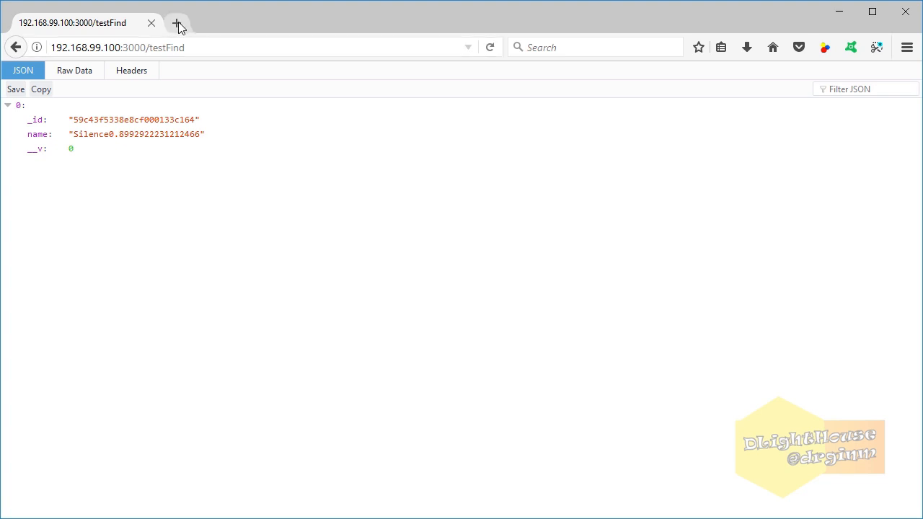
# Open adminMongo on port 1234 in a new tab and enter mongodb://mongo/test
pyautogui.click(178, 22)
pyautogui.write('192.168.99.100:1234/app/connection_list')
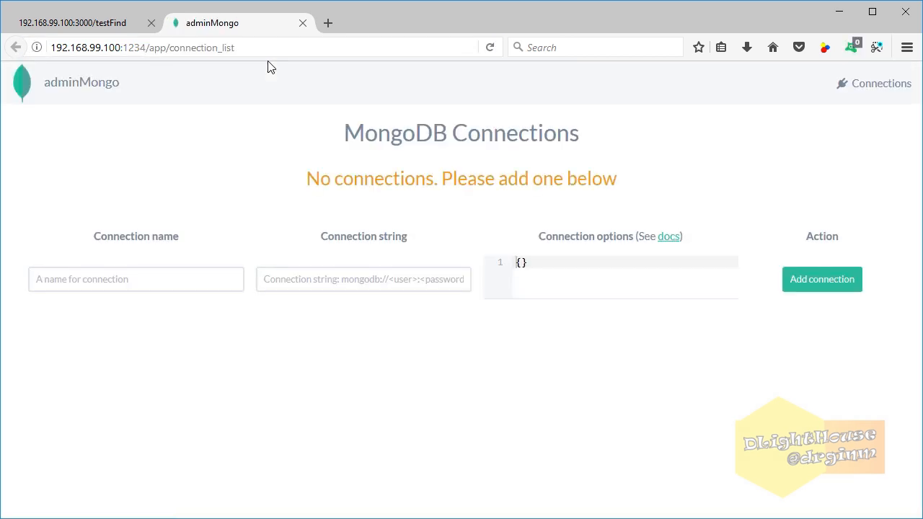
pyautogui.moveTo(283, 281)
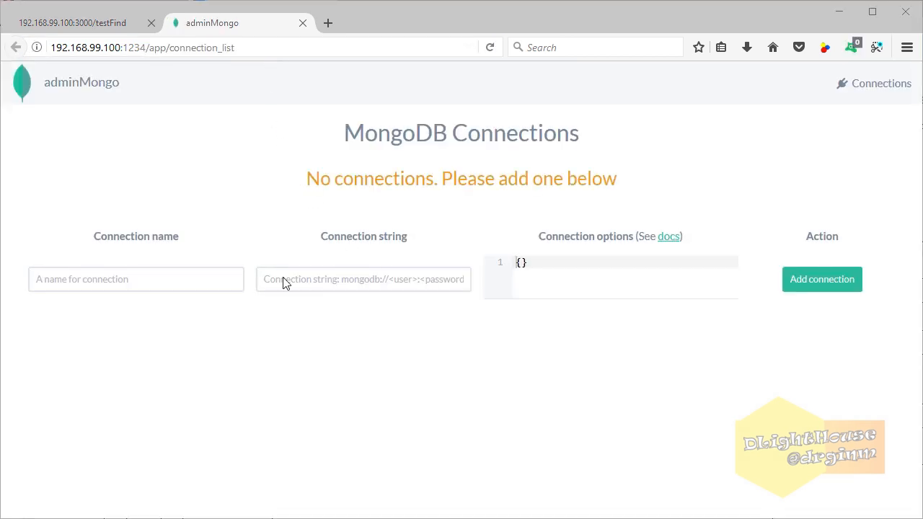
pyautogui.click(363, 279)
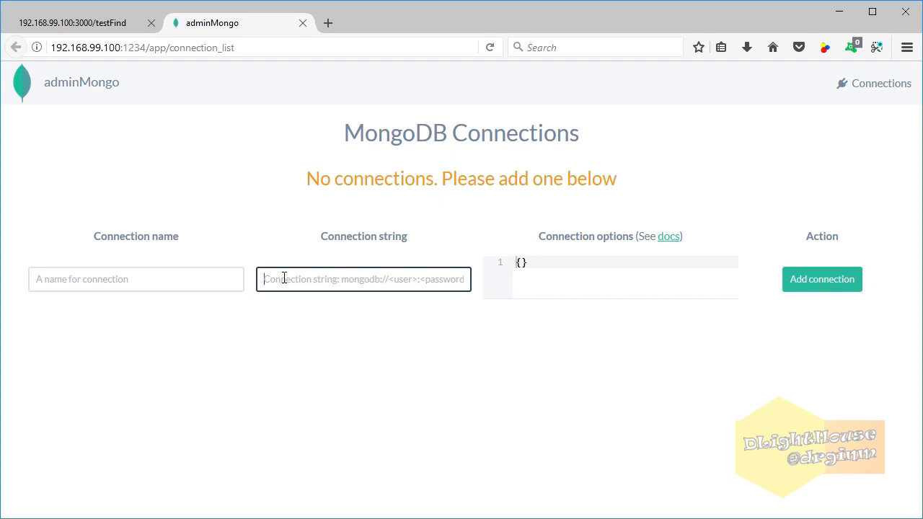
pyautogui.write('mongodb:')
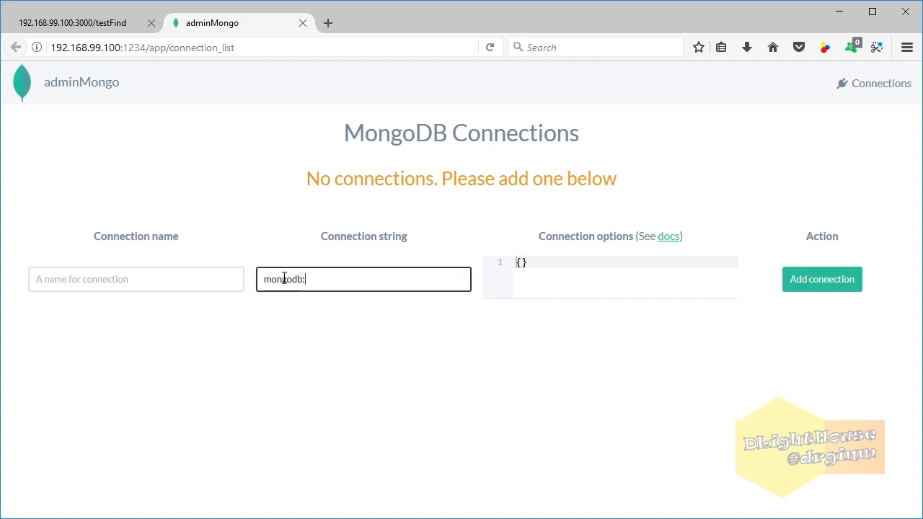
pyautogui.write('//mong')
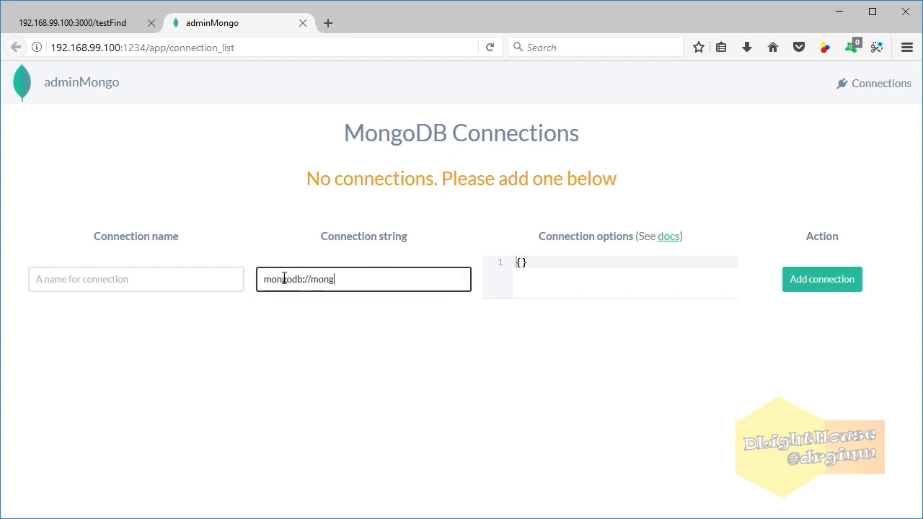
pyautogui.write('o/t')
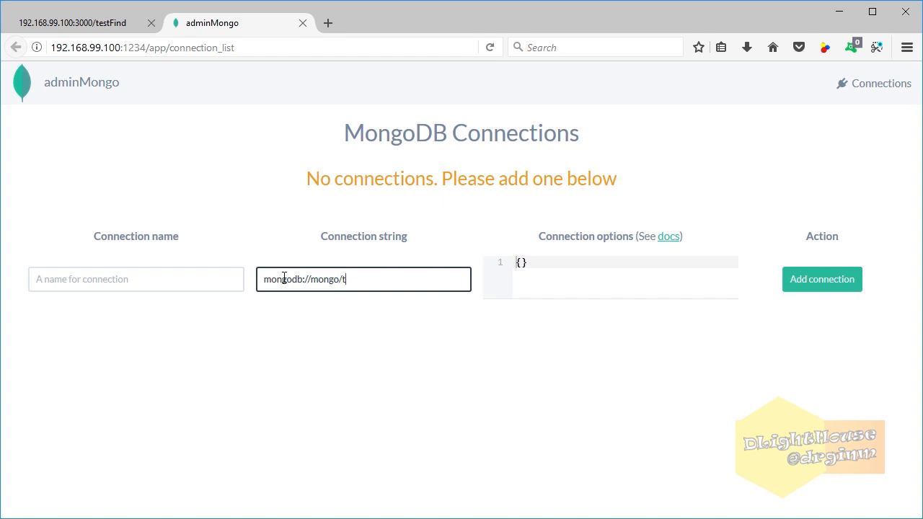
# Add the connection as 'kittens' and view the kittens collection's Silence document
pyautogui.write('kittens')
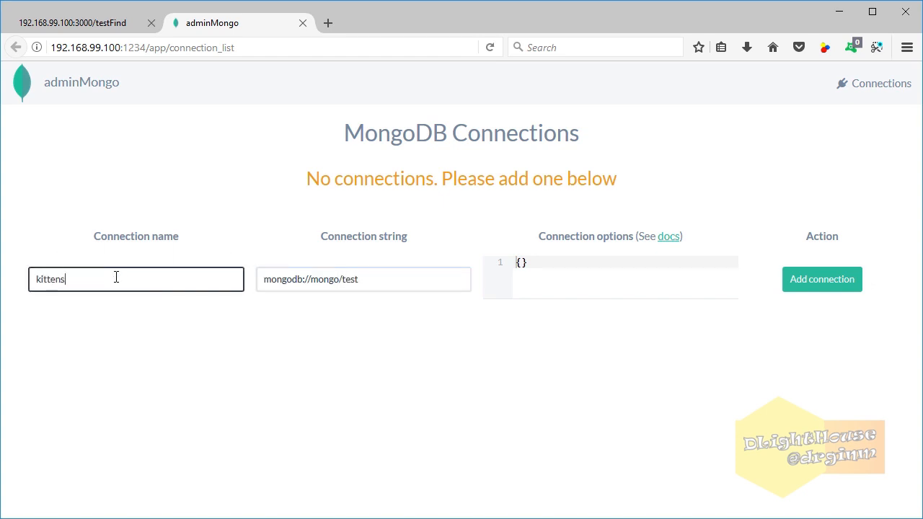
pyautogui.click(822, 279)
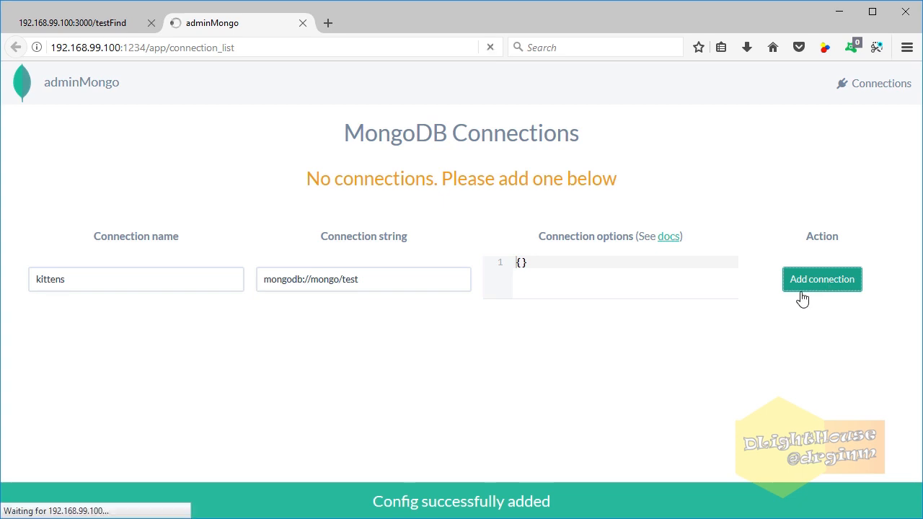
pyautogui.click(822, 279)
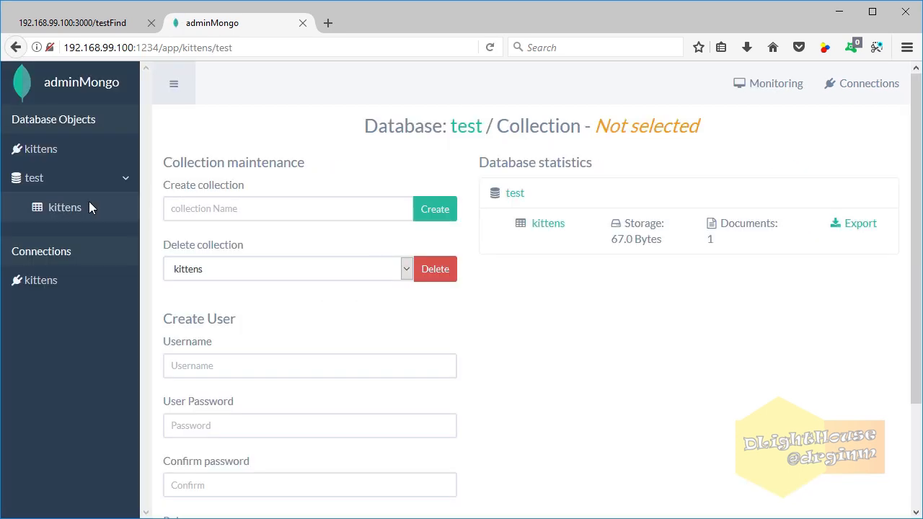
pyautogui.click(64, 207)
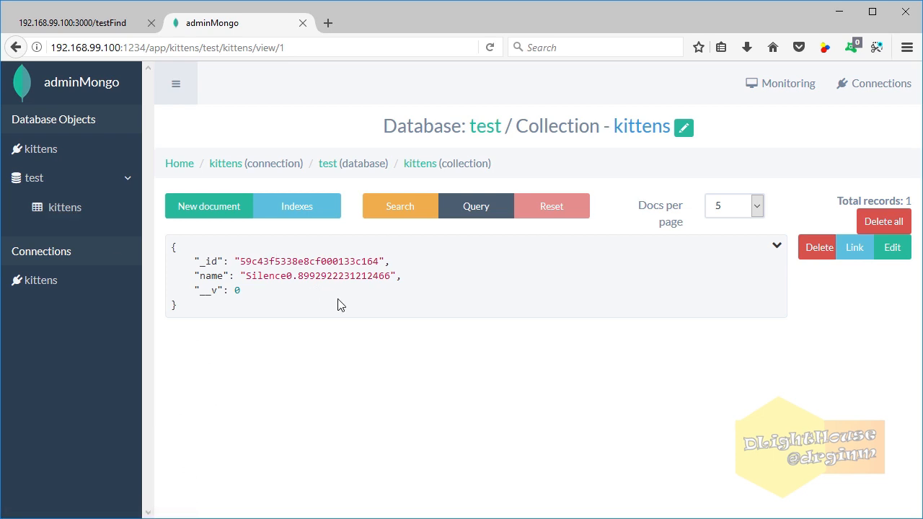
pyautogui.moveTo(855, 247)
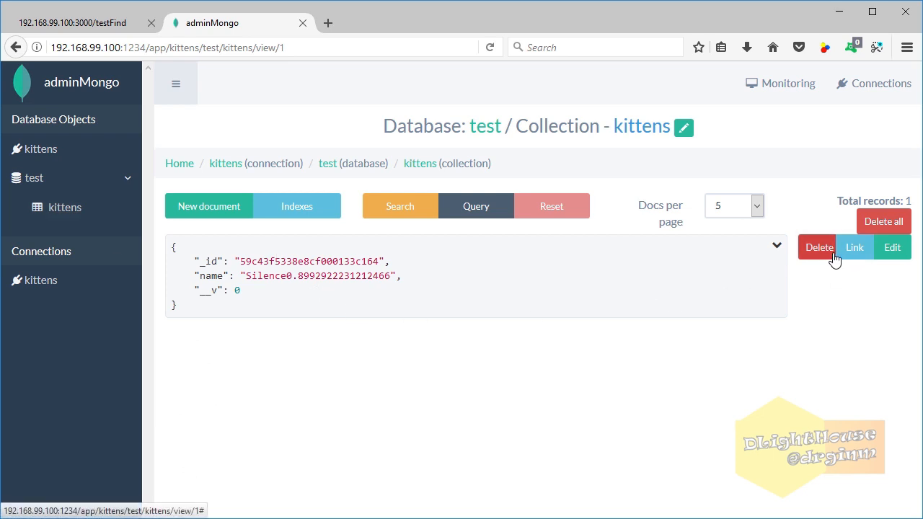